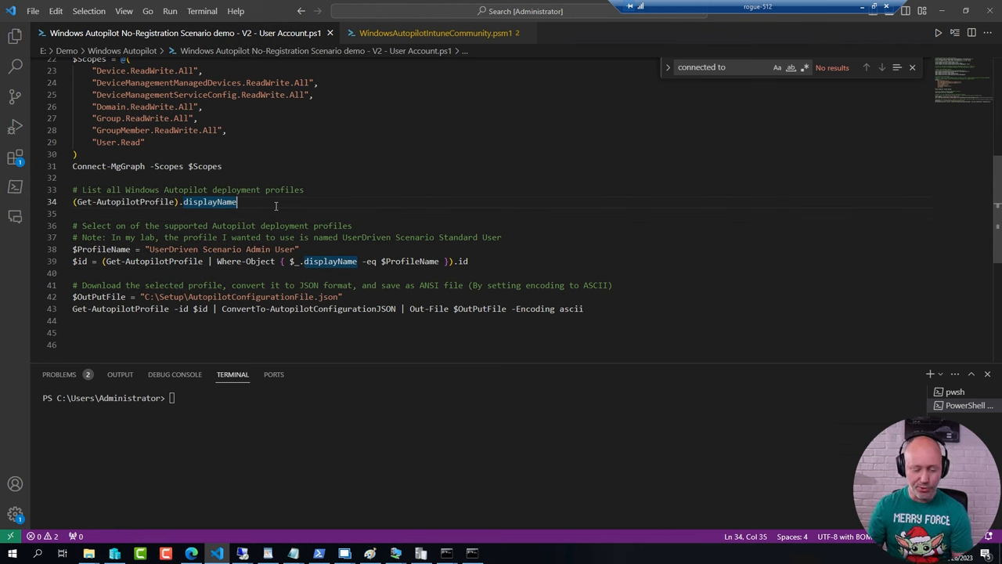
# Step: Switch from the VS Code script to the Autopilot for Existing Devices article in Edge
pyautogui.press('Return')
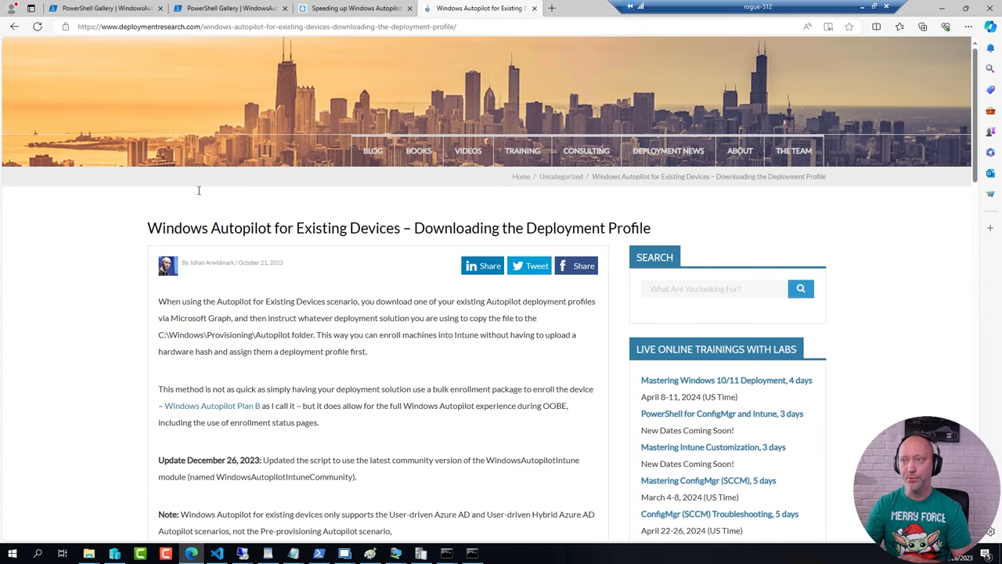
# Step: Compare the WindowsAutopilotIntuneCommunity 2.5 and WindowsAutoPilotIntune 5.6 PowerShell Gallery pages
pyautogui.click(106, 8)
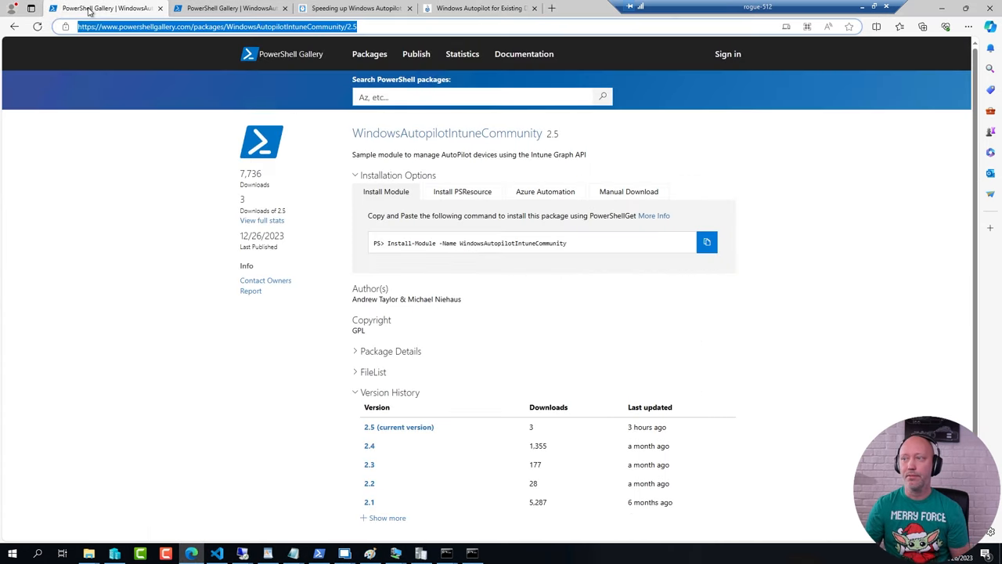
pyautogui.click(227, 8)
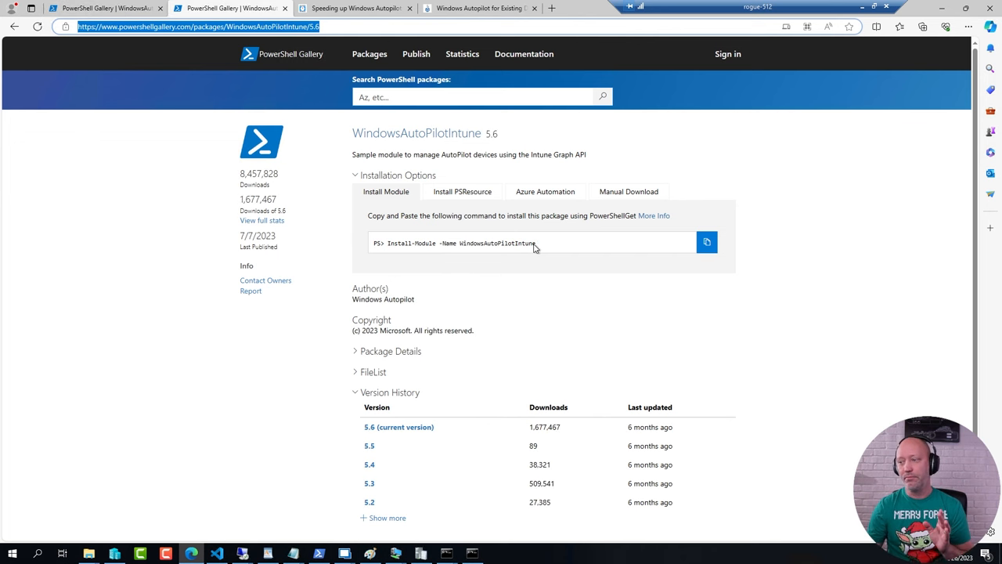
pyautogui.moveTo(692, 429)
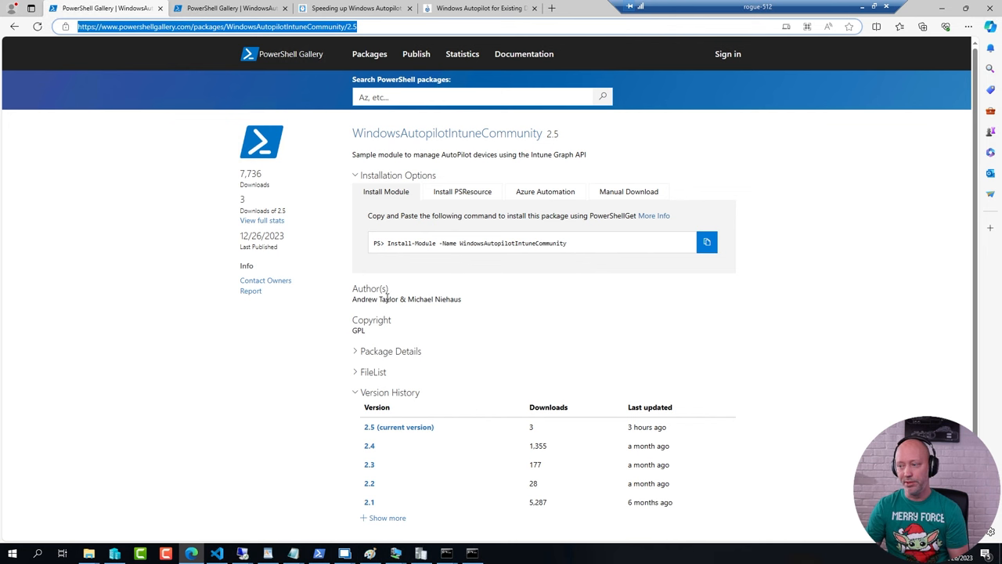
pyautogui.moveTo(430, 309)
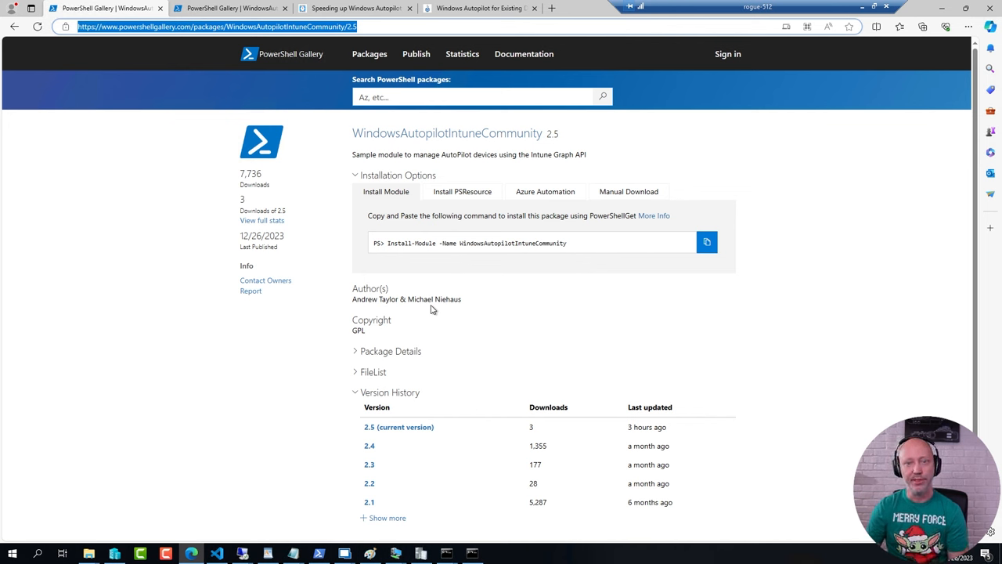
pyautogui.moveTo(436, 368)
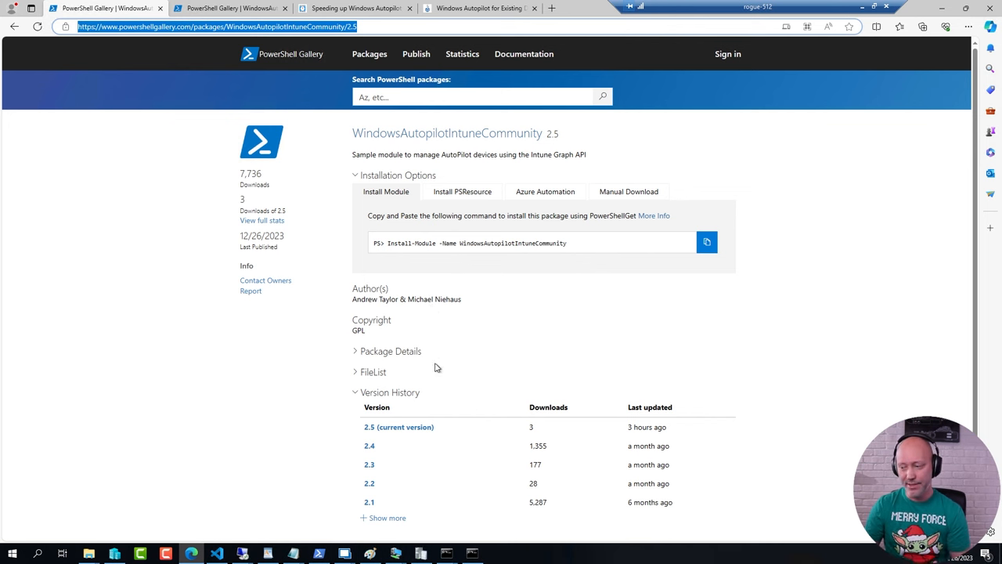
pyautogui.moveTo(395, 554)
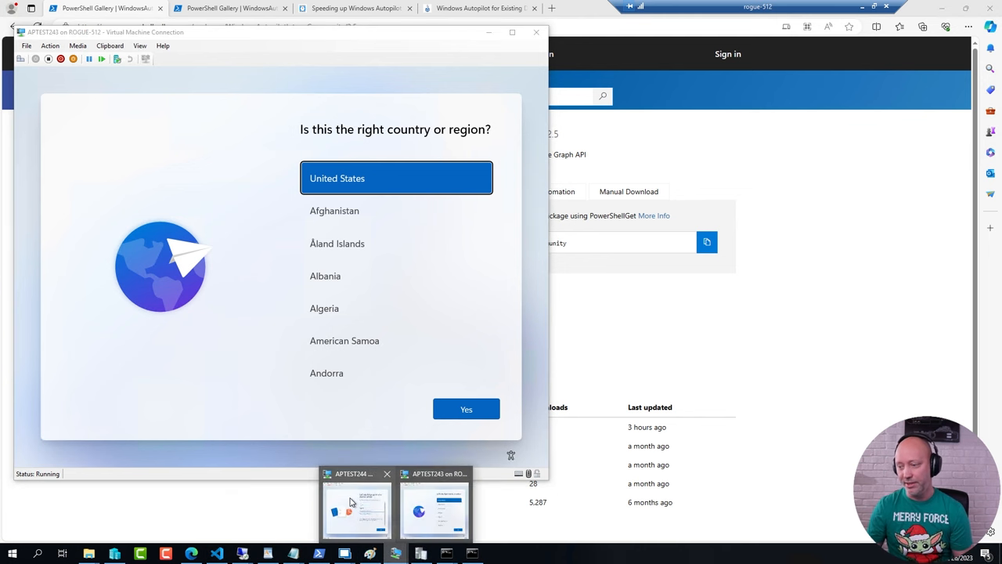
# Step: Check APTEST244 and the other test VM at setup screens, then return to Edge
pyautogui.click(357, 508)
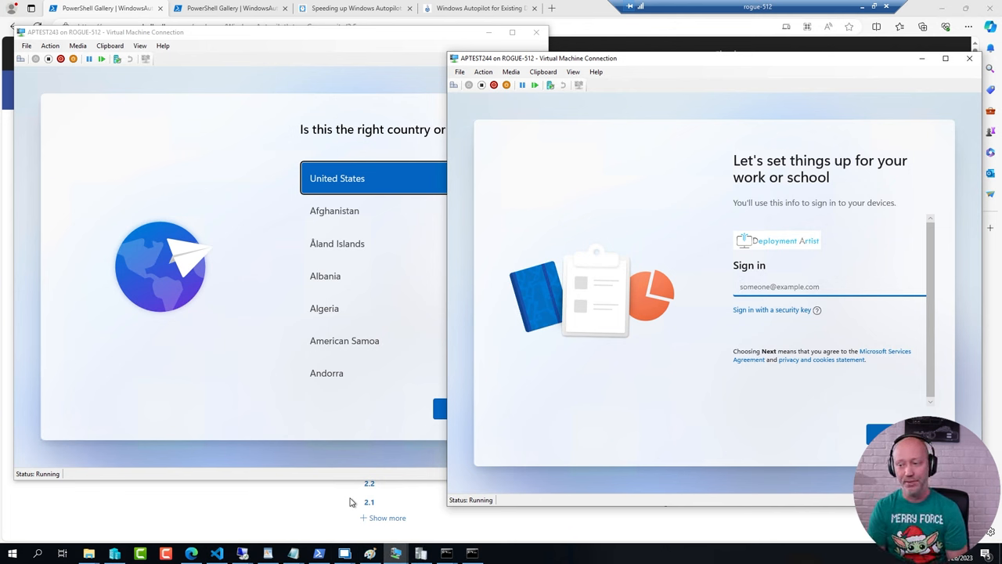
pyautogui.moveTo(78, 560)
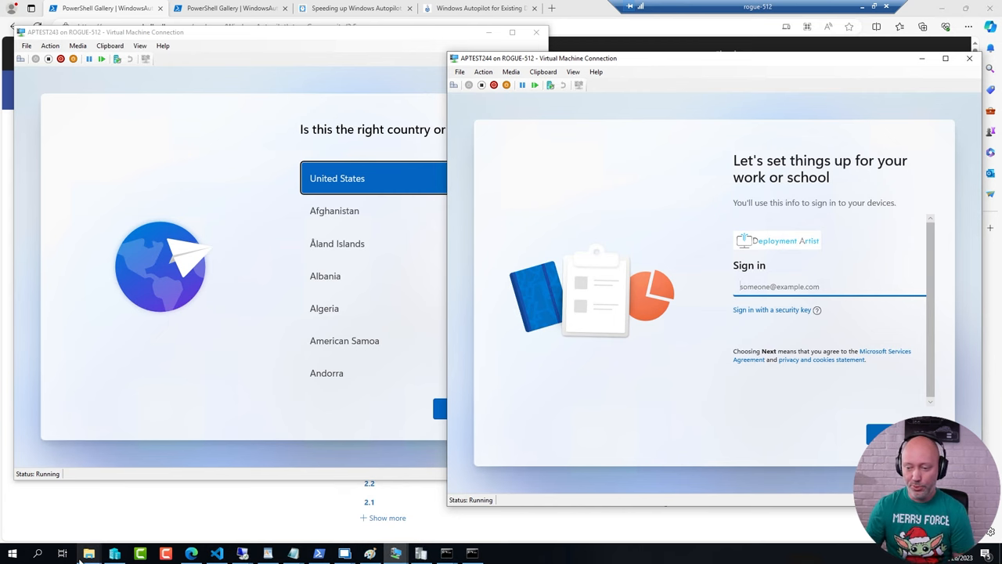
pyautogui.moveTo(89, 554)
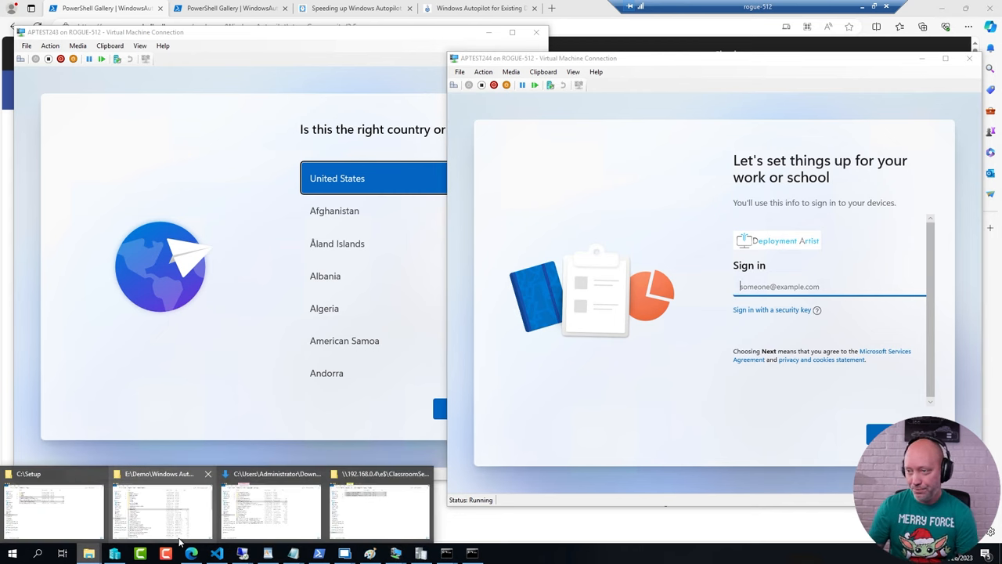
pyautogui.click(227, 7)
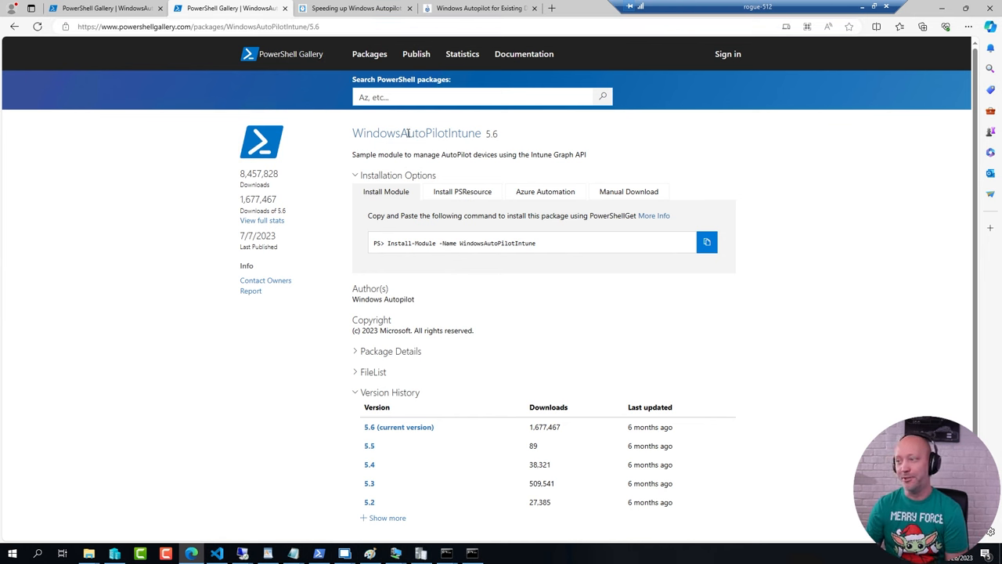
# Step: Open both JSON files from E:\Demo\Windows Autopilot\JSON Files in Notepad++
pyautogui.click(215, 26)
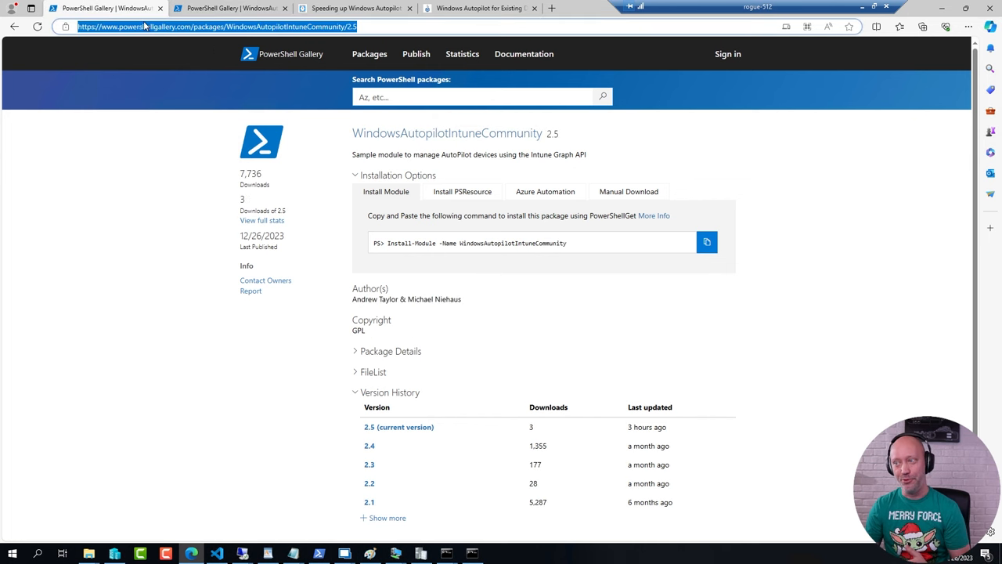
pyautogui.moveTo(599, 285)
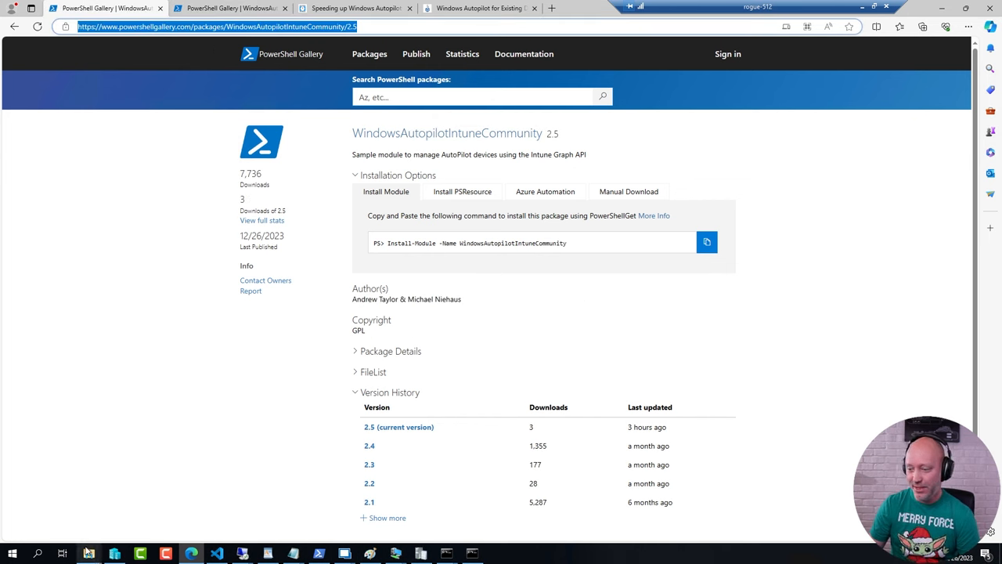
pyautogui.moveTo(88, 554)
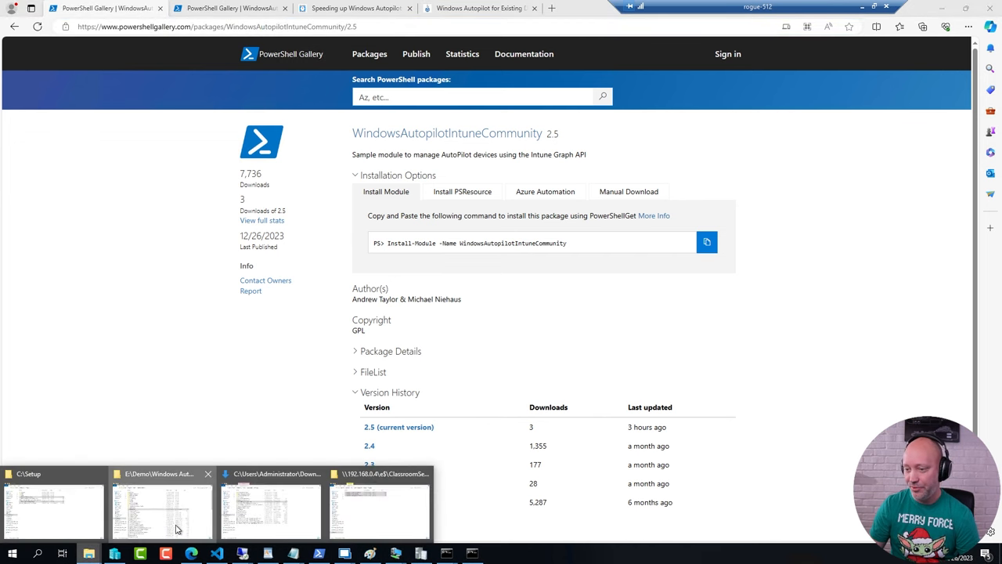
pyautogui.click(160, 511)
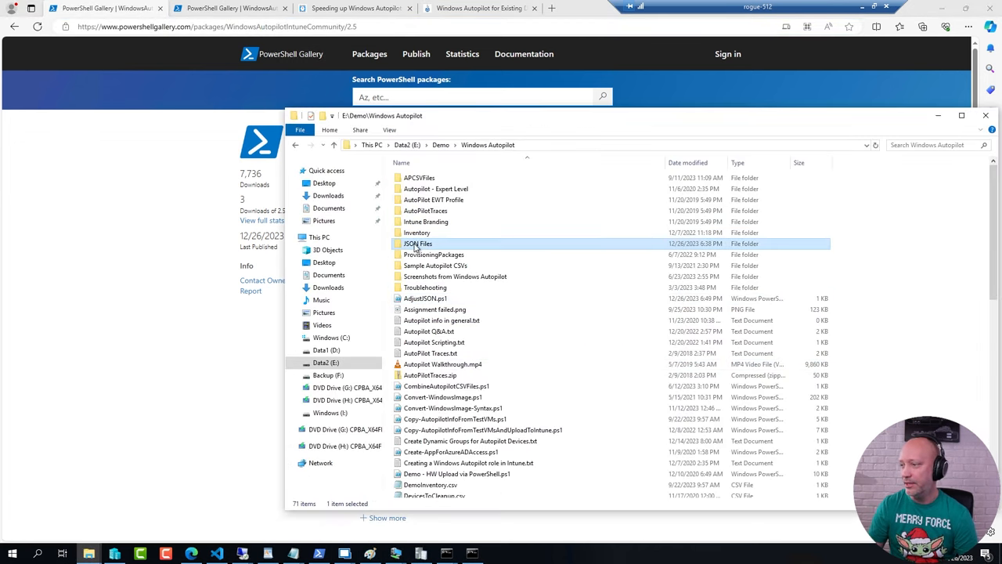
pyautogui.doubleClick(417, 244)
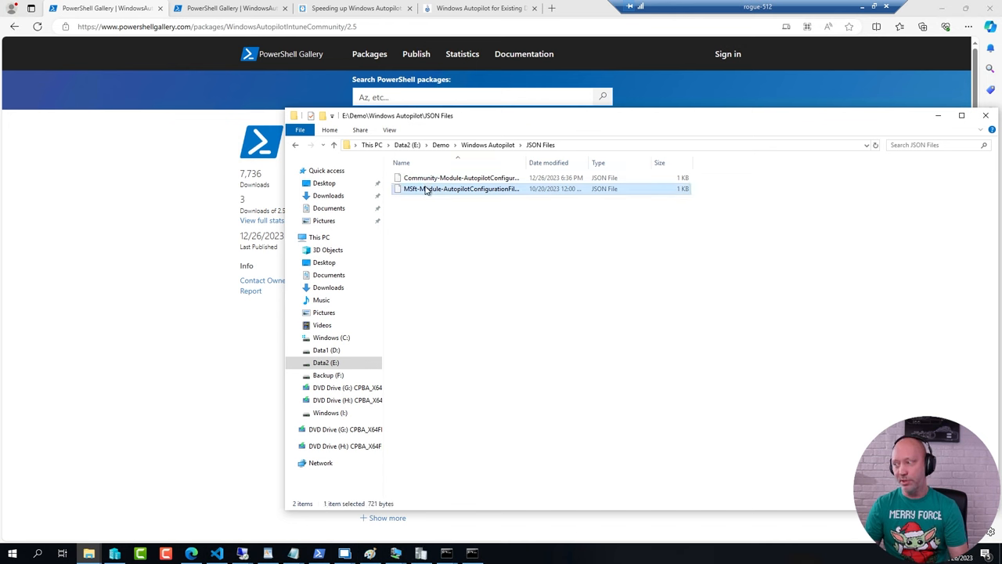
pyautogui.moveTo(460, 178)
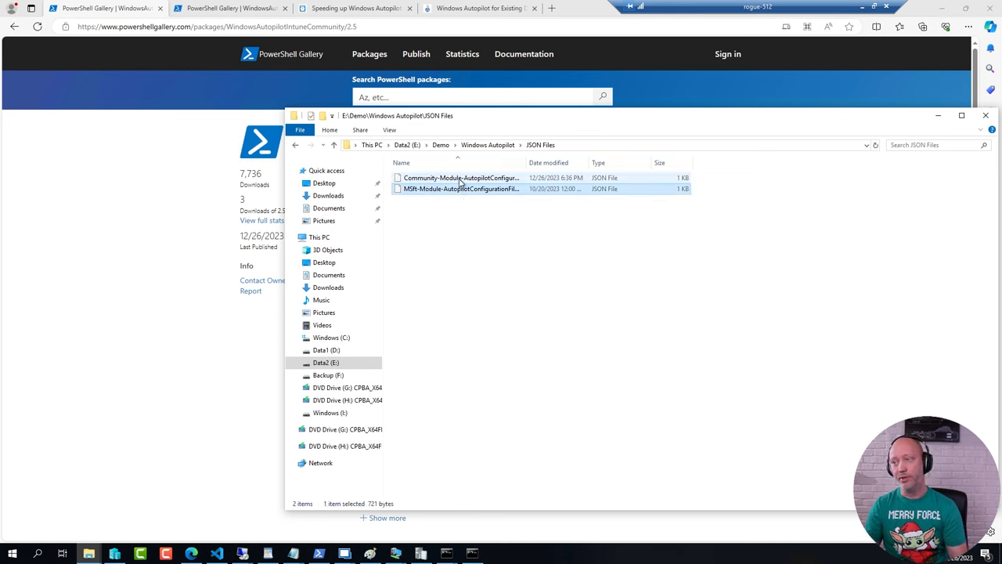
pyautogui.click(460, 177)
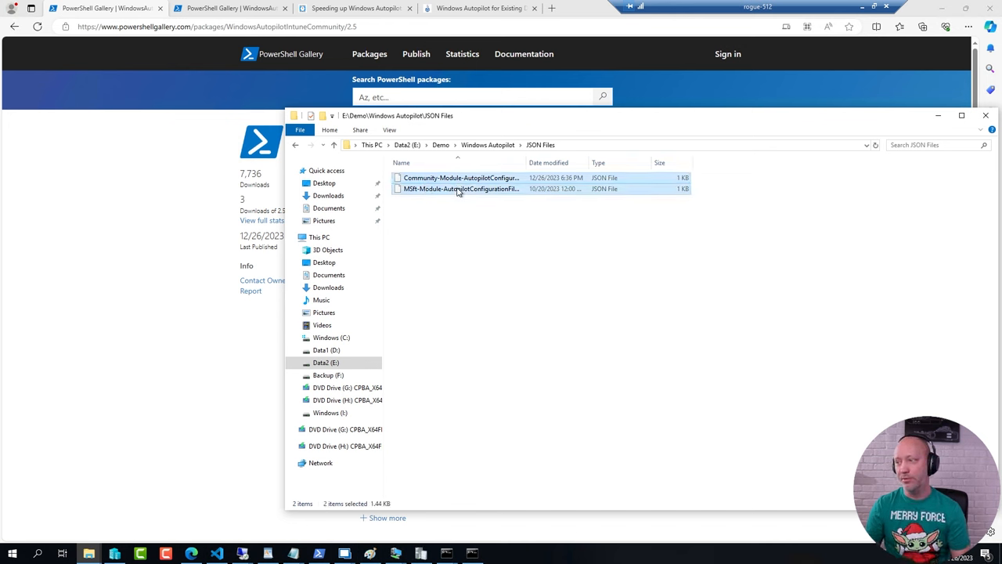
pyautogui.doubleClick(460, 177)
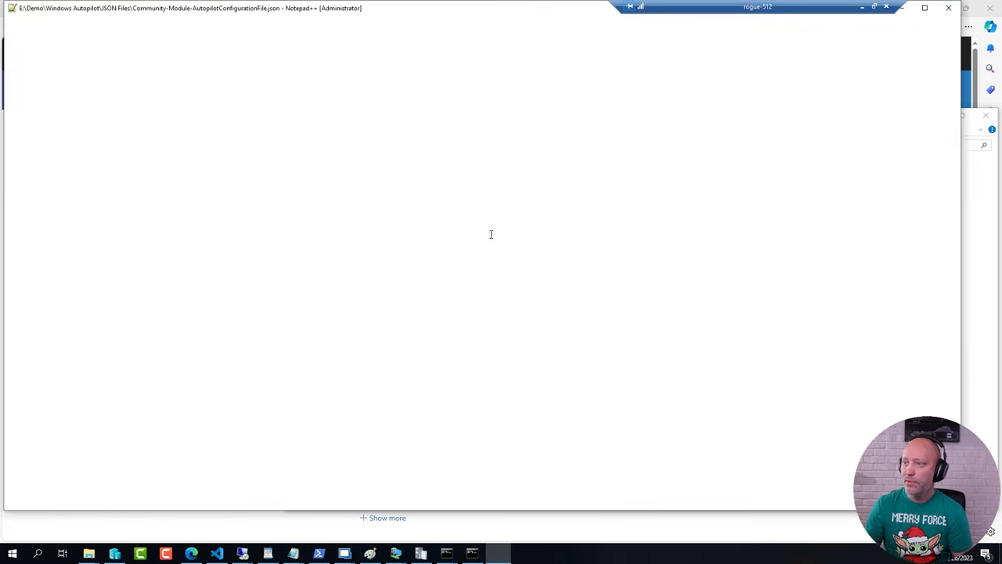
# Step: View the MSft-Module file, then show the Community-Module file's CloudAssignedRegion line
pyautogui.click(63, 47)
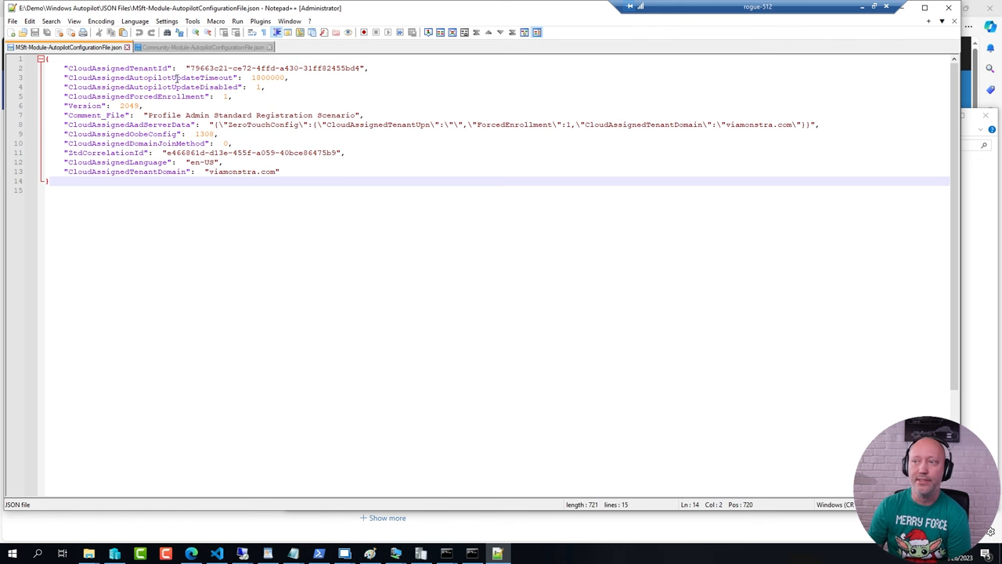
pyautogui.click(204, 47)
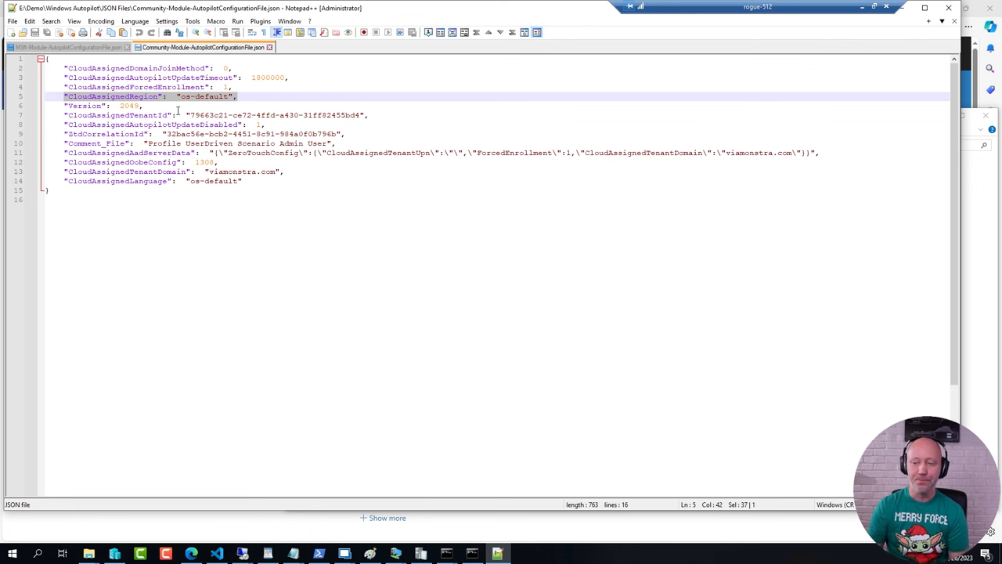
pyautogui.moveTo(276, 320)
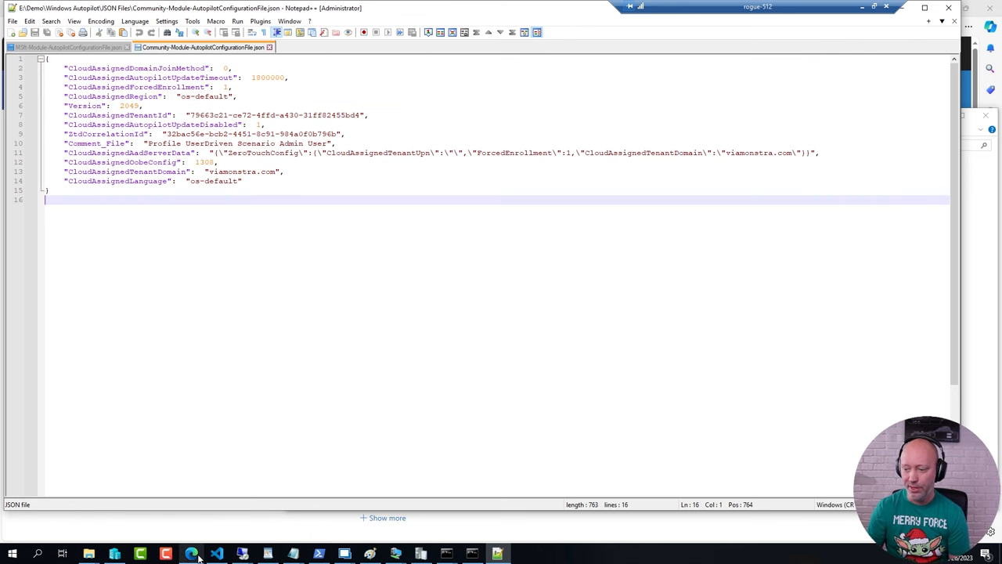
# Step: Review the oofhours 'Copy adjusted JSON' explanation and AdjustJSON script, then return to Configuration Manager
pyautogui.click(192, 554)
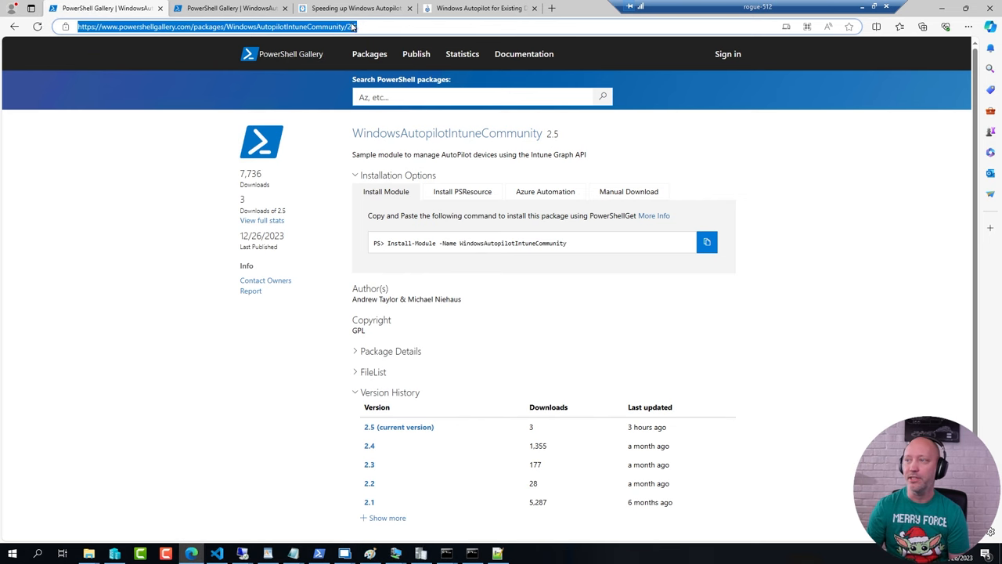
pyautogui.click(356, 8)
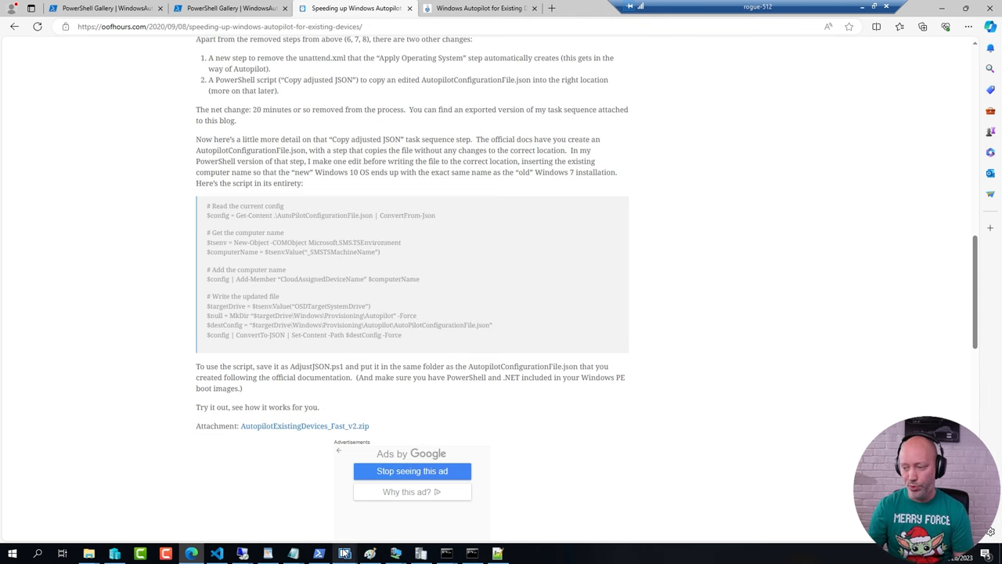
pyautogui.click(344, 553)
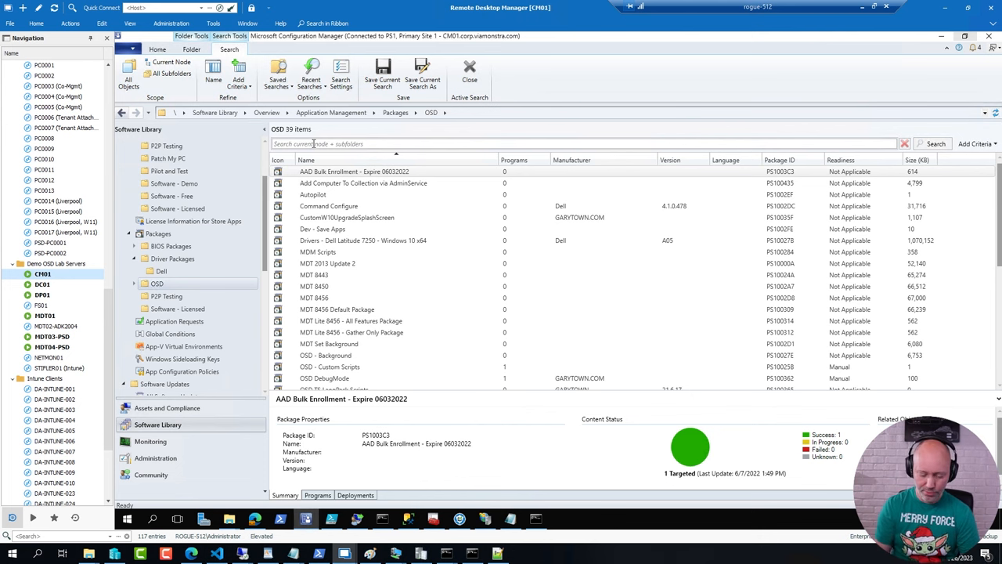
# Step: Search OSD packages for 'autopilot' and open the Autopilot package's Data Source folder
pyautogui.write('autopilot')
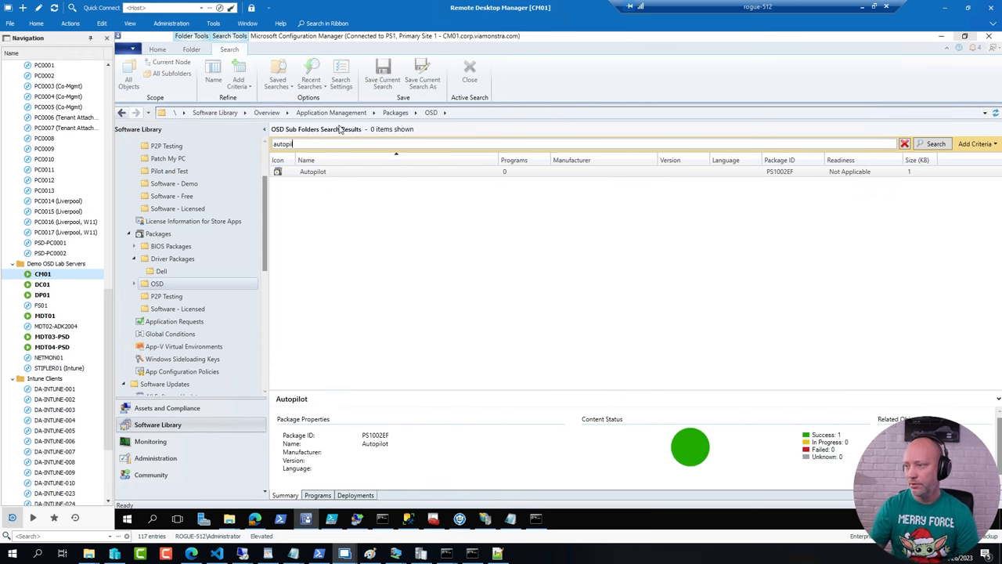
pyautogui.rightClick(312, 172)
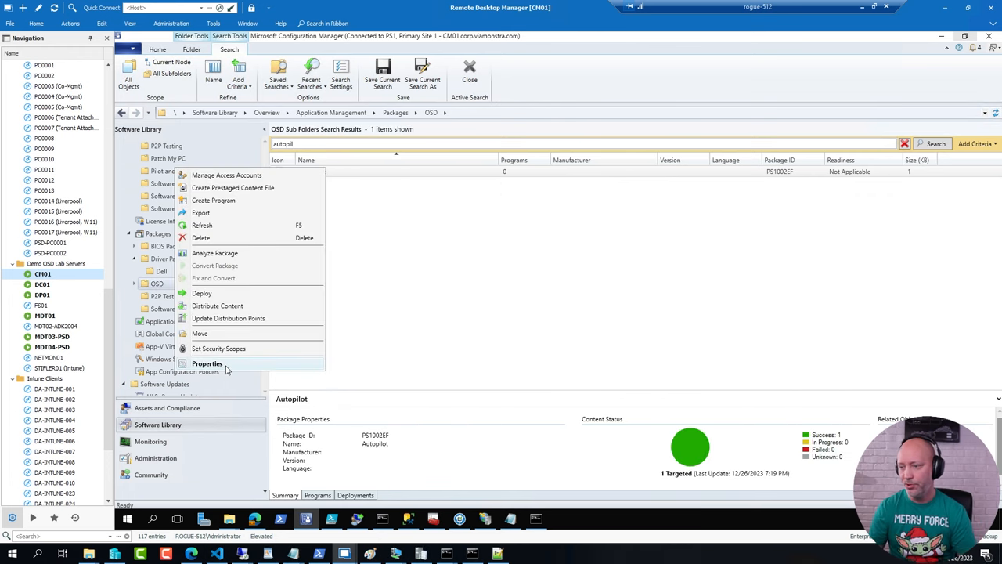
pyautogui.click(206, 363)
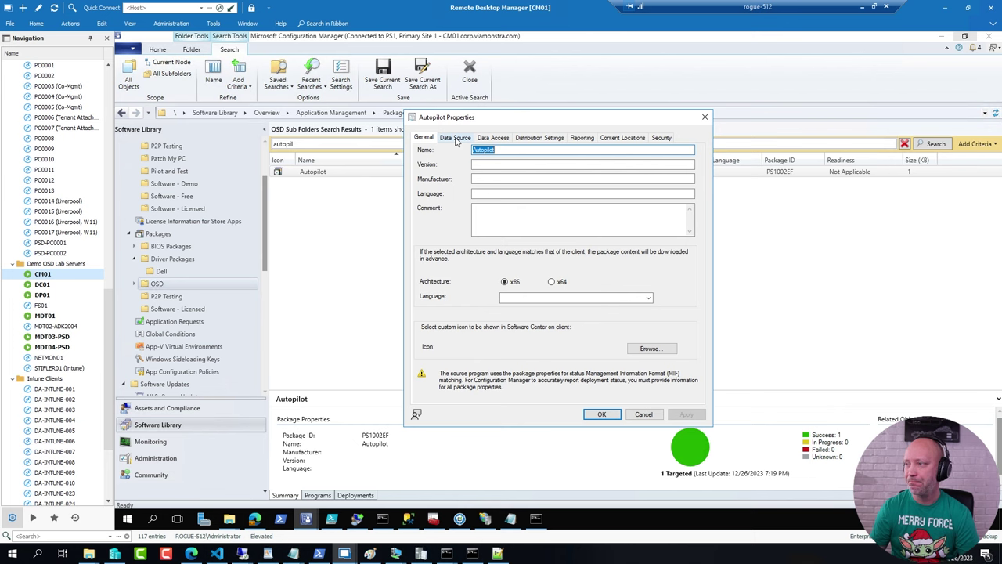
pyautogui.click(456, 137)
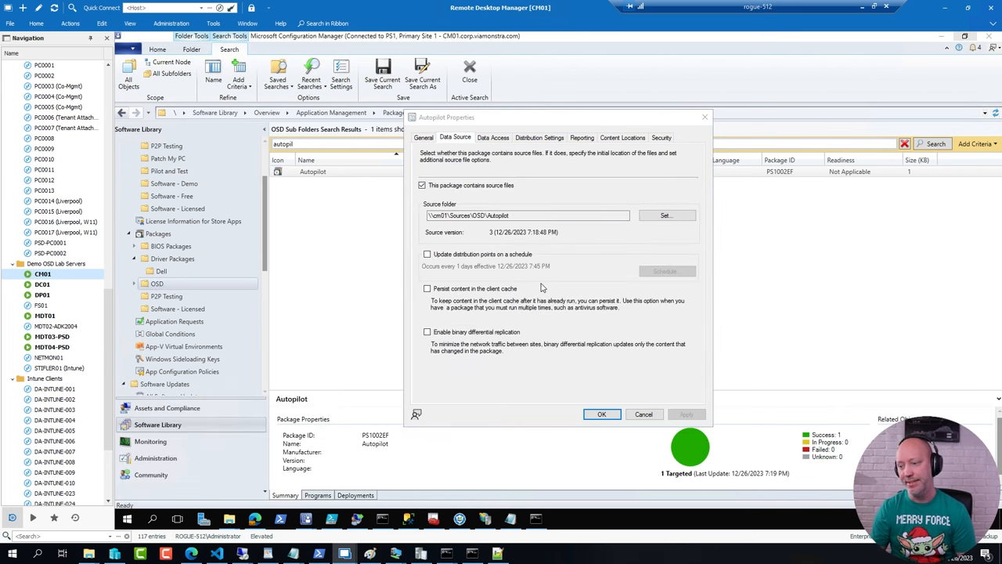
pyautogui.click(666, 214)
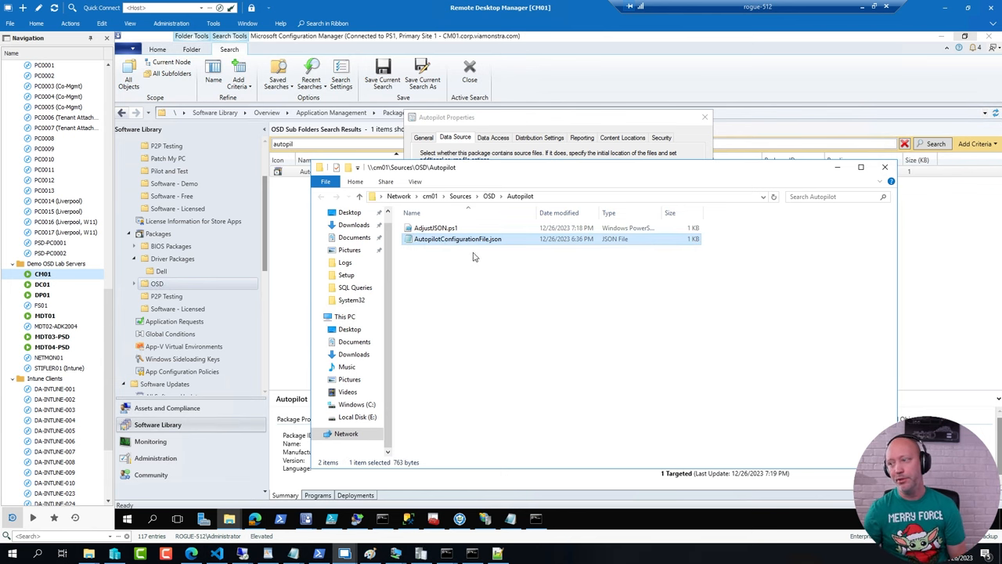
# Step: Open AdjustJSON.ps1 from the source folder in PowerShell ISE
pyautogui.click(436, 227)
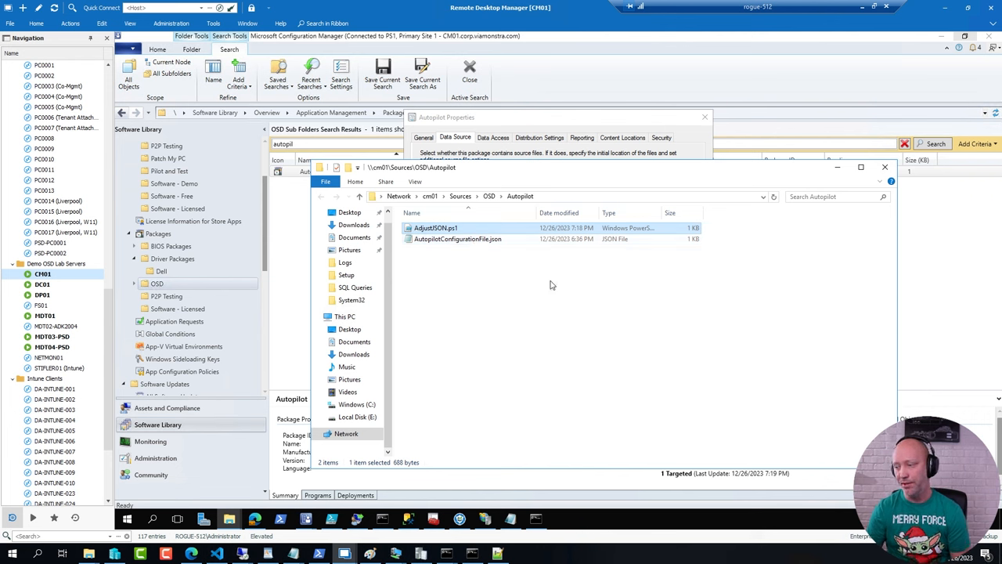
pyautogui.rightClick(436, 228)
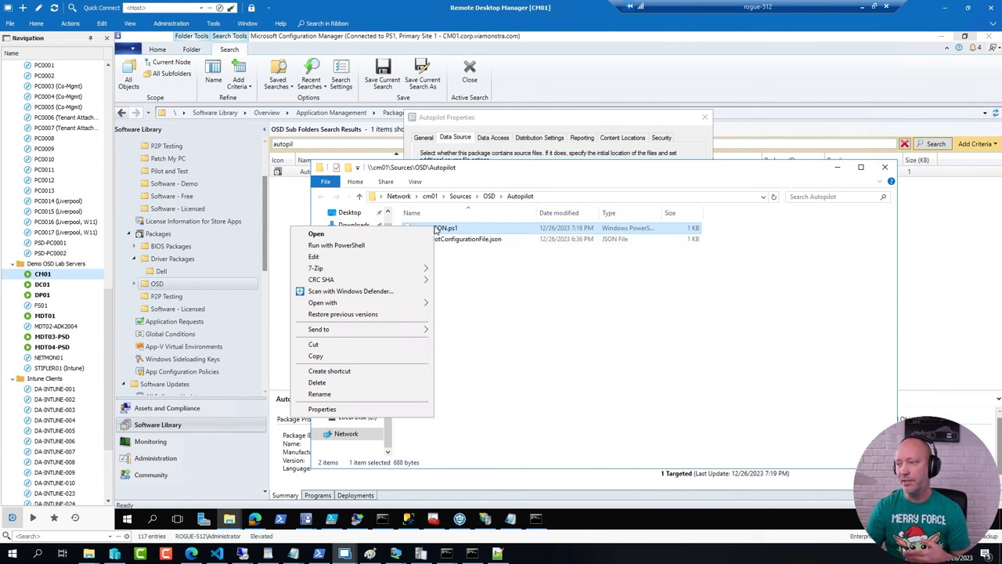
pyautogui.click(316, 233)
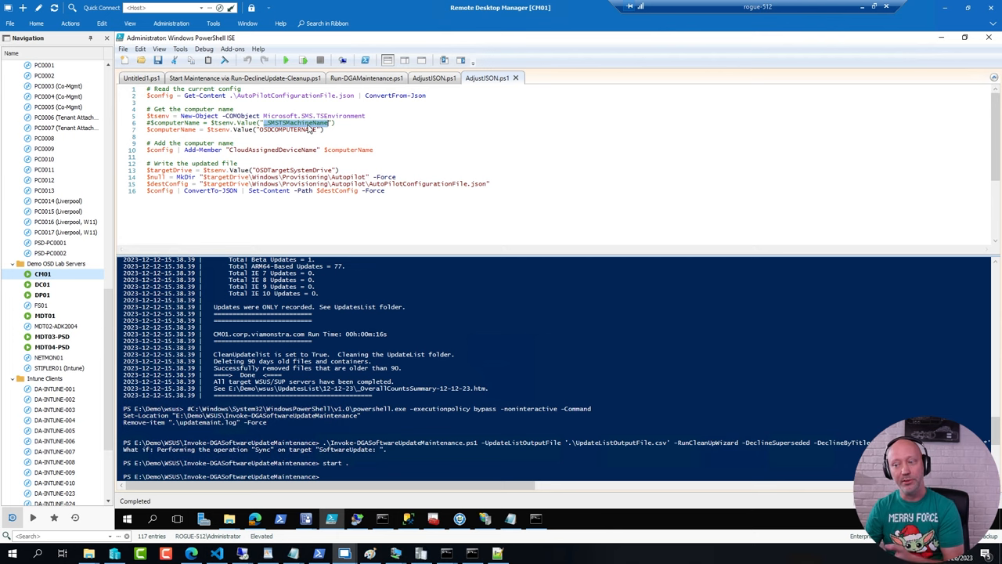
pyautogui.moveTo(305, 518)
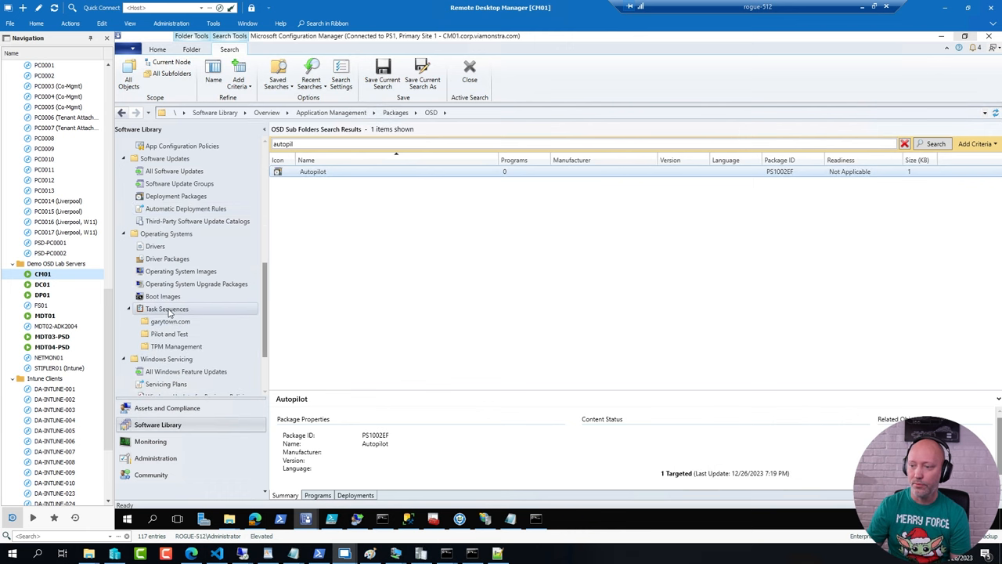
# Step: Search Task Sequences for 'autopilot'; inspect 23H2 Autopilot's Modern Driver Management, then cancel
pyautogui.click(166, 308)
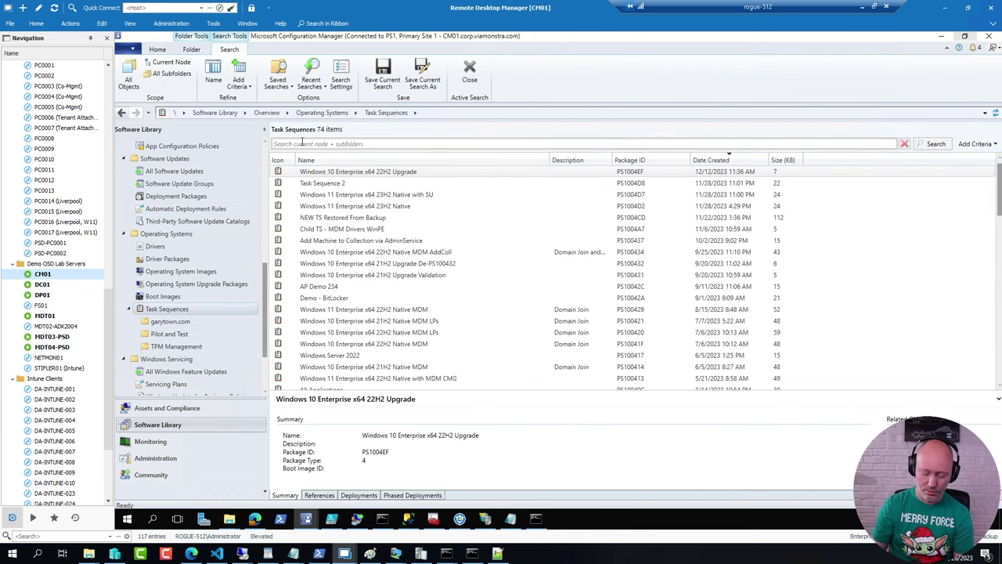
pyautogui.write('autopilot')
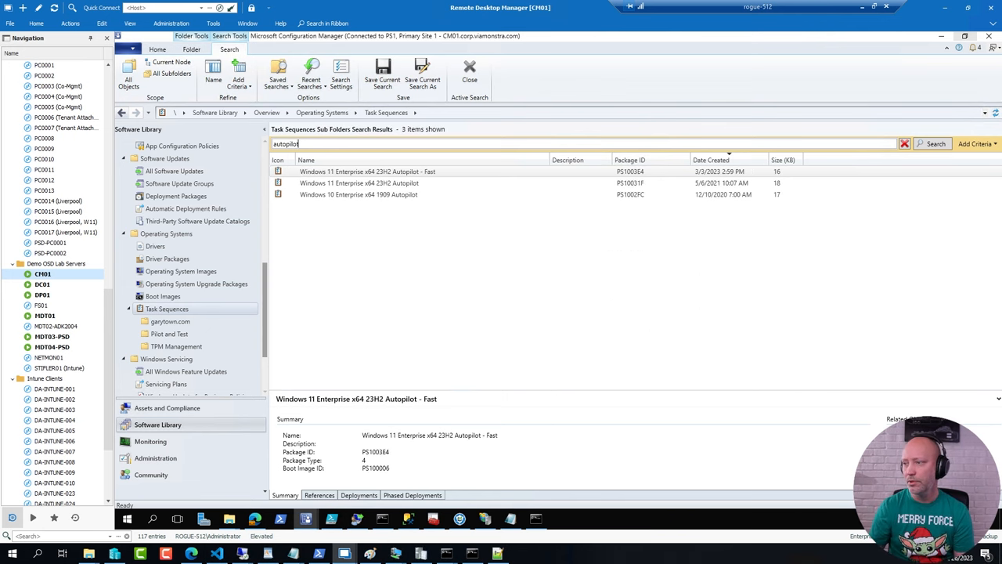
pyautogui.click(360, 182)
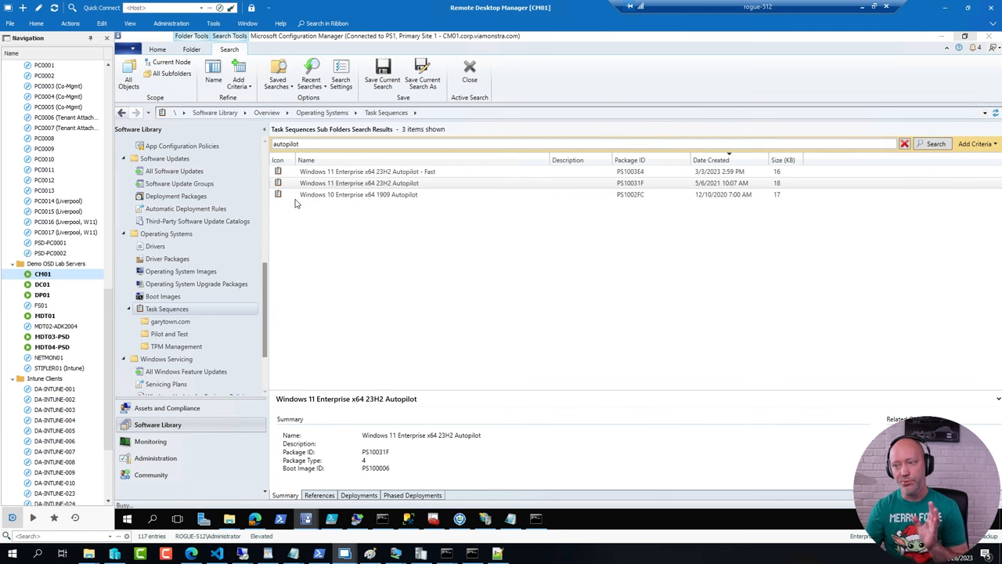
pyautogui.doubleClick(359, 182)
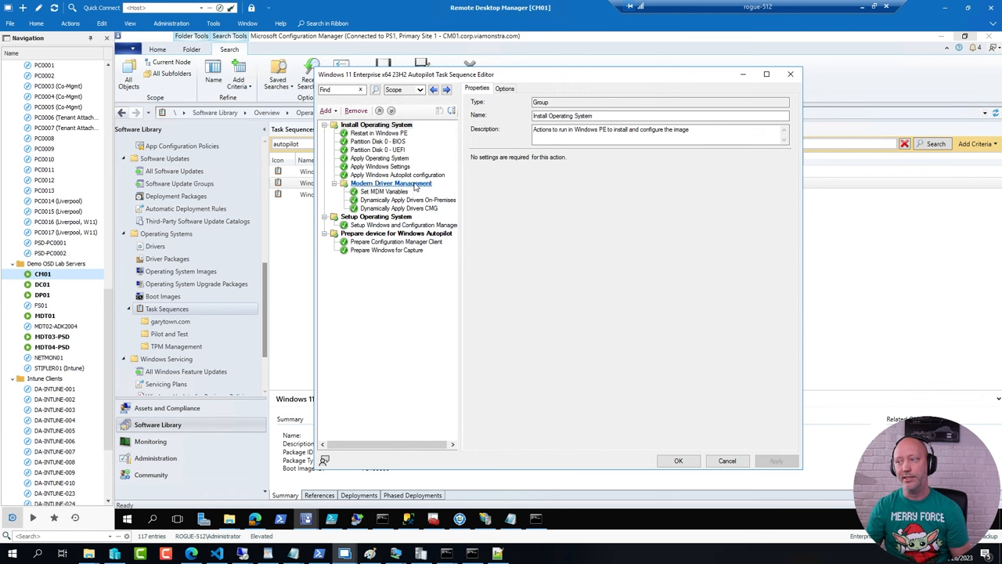
pyautogui.click(392, 184)
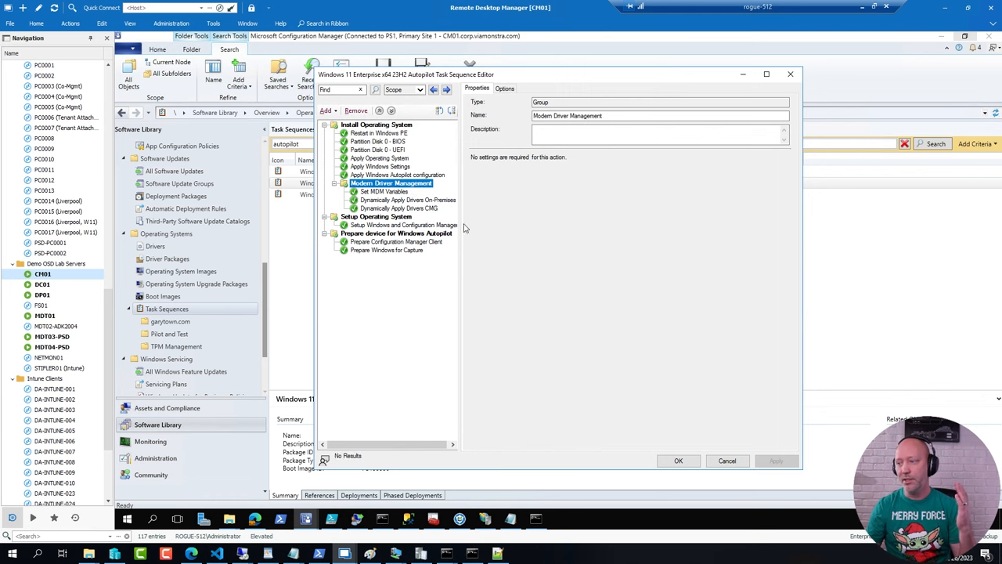
pyautogui.moveTo(462, 227)
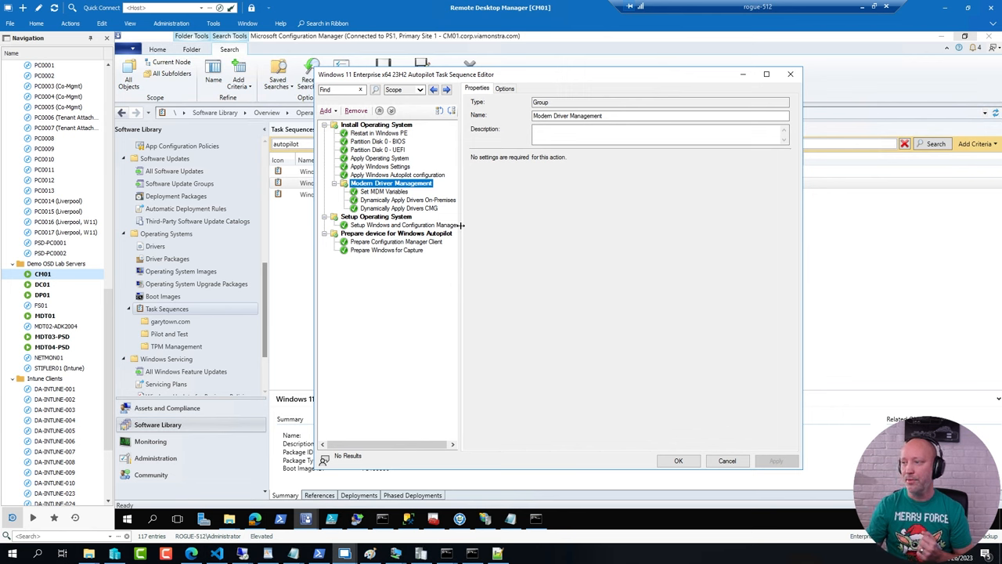
pyautogui.click(398, 175)
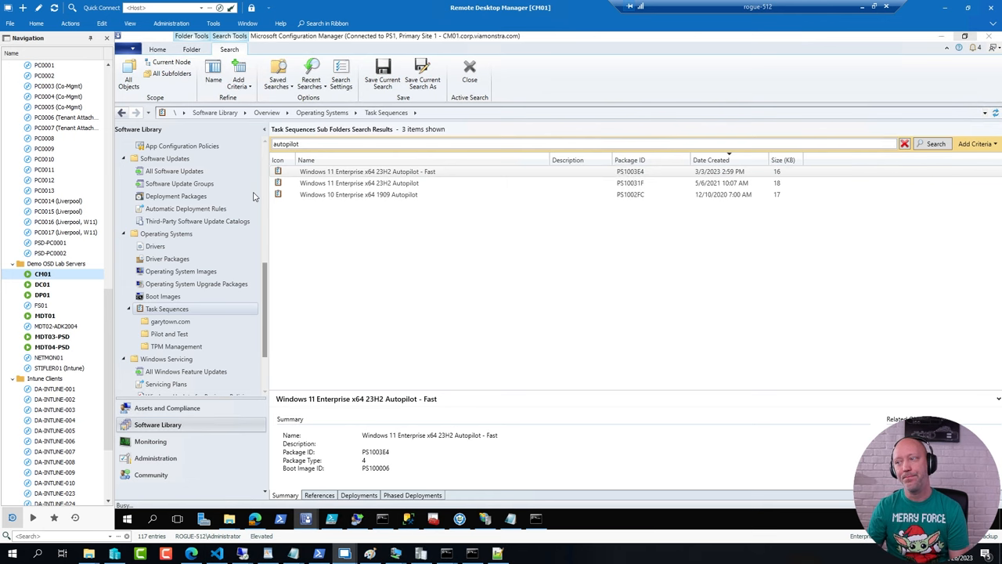
# Step: Inspect the Fast sequence's Copy adjusted JSON and Remove unattend.xml from Panther steps
pyautogui.doubleClick(367, 171)
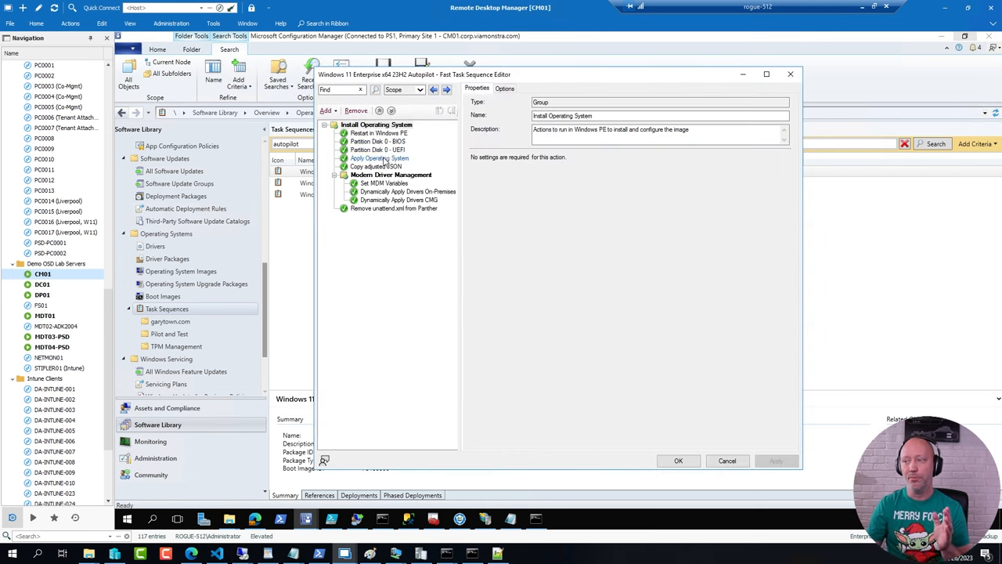
pyautogui.click(377, 166)
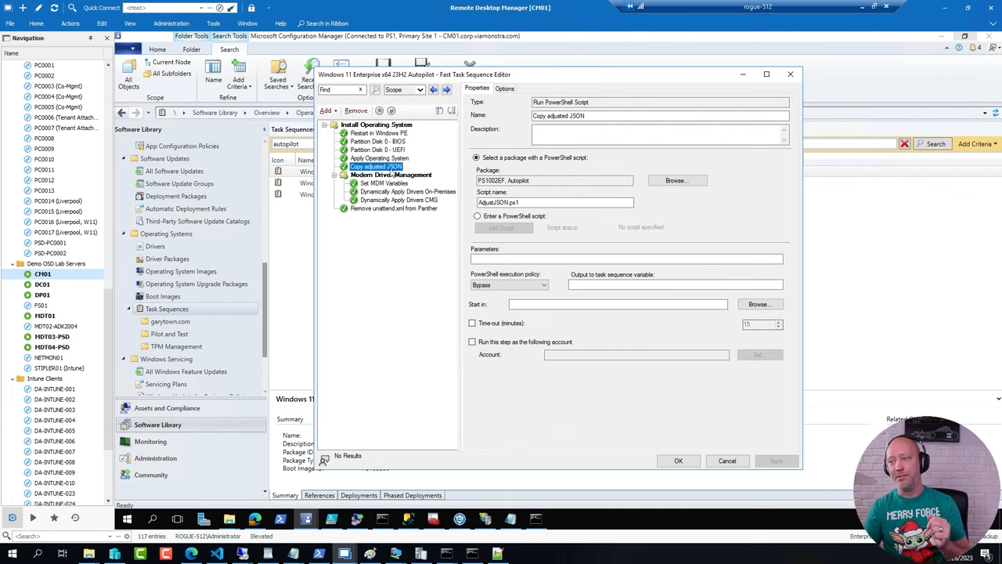
pyautogui.click(393, 209)
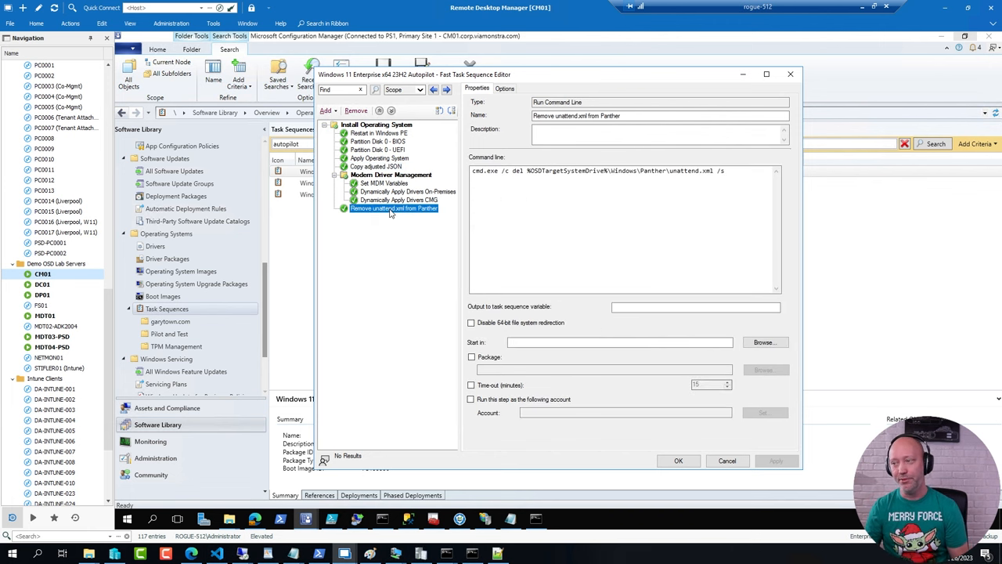
pyautogui.moveTo(393, 215)
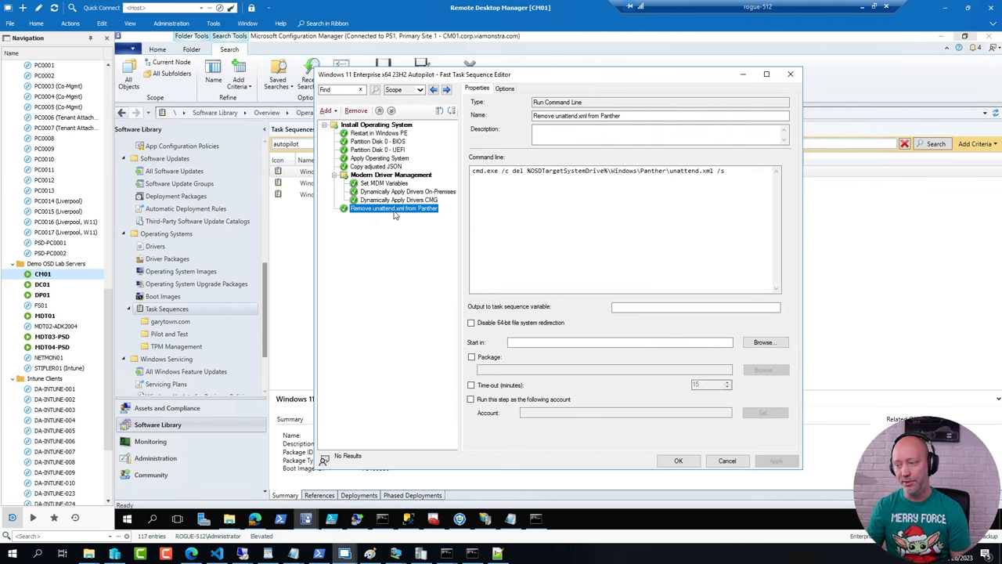
pyautogui.moveTo(365, 442)
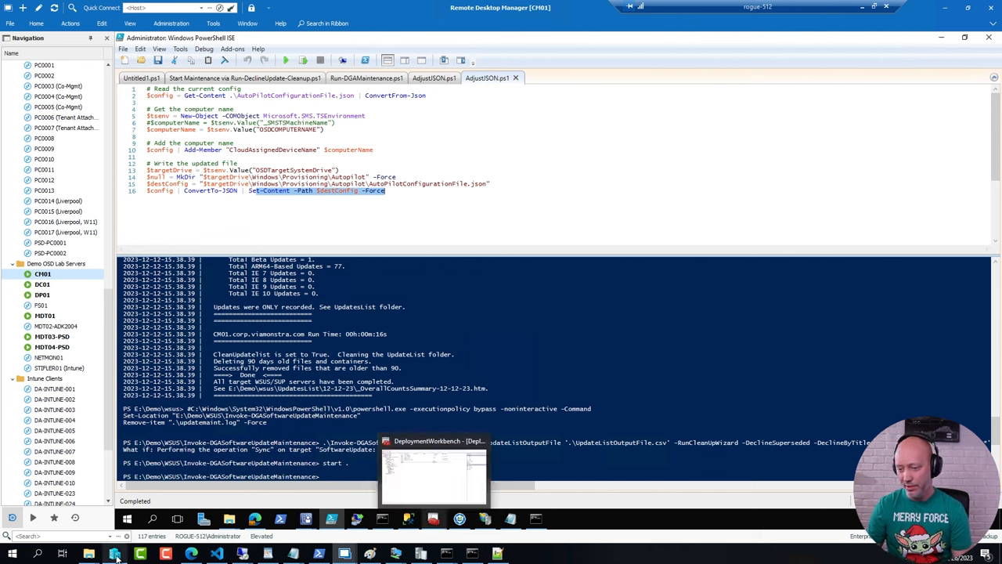
pyautogui.moveTo(395, 554)
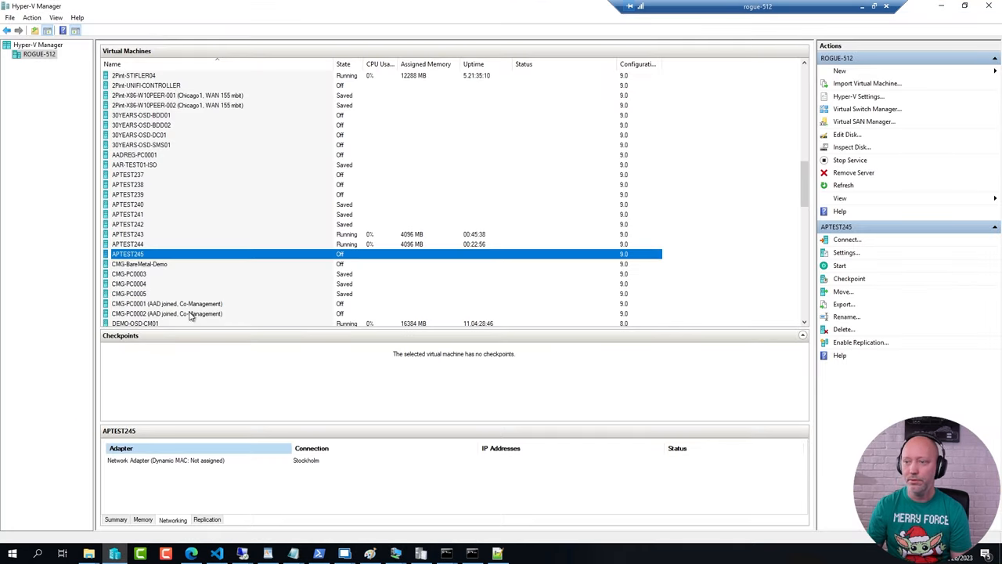
pyautogui.moveTo(423, 231)
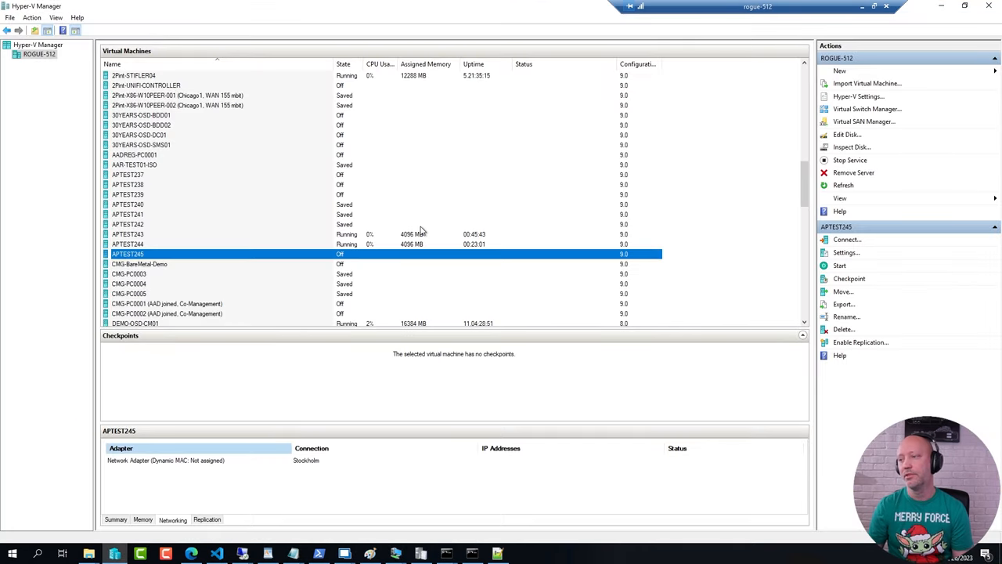
# Step: Connect to APTEST245 and pick Windows 11 Enterprise x64 23H2 Autopilot - Fast in the wizard
pyautogui.click(839, 265)
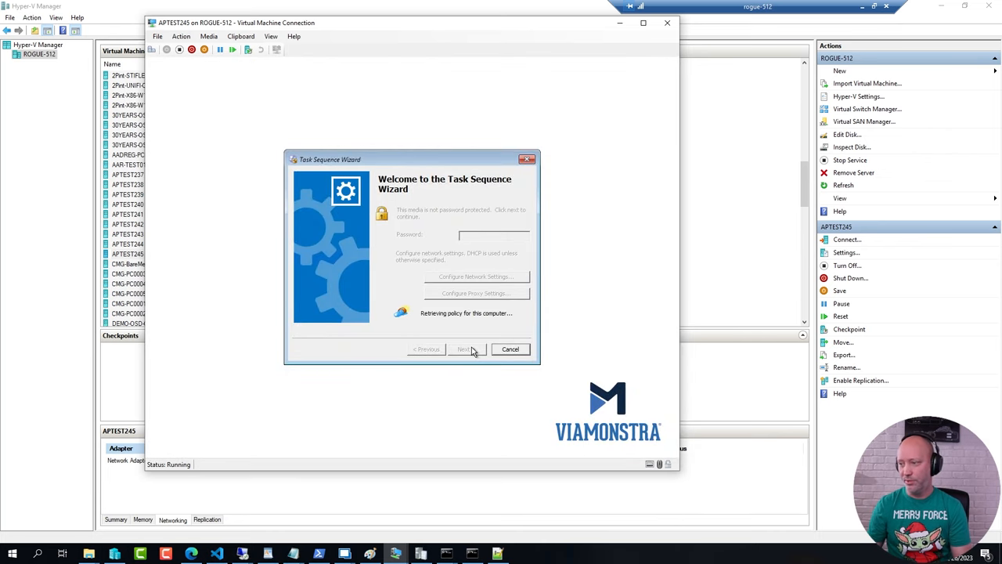
pyautogui.moveTo(375, 308)
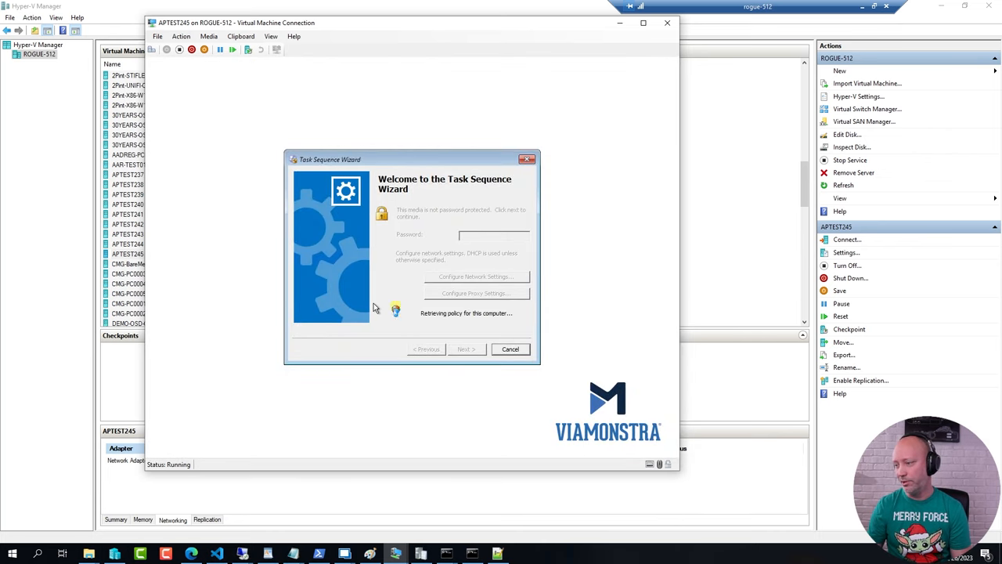
pyautogui.click(466, 348)
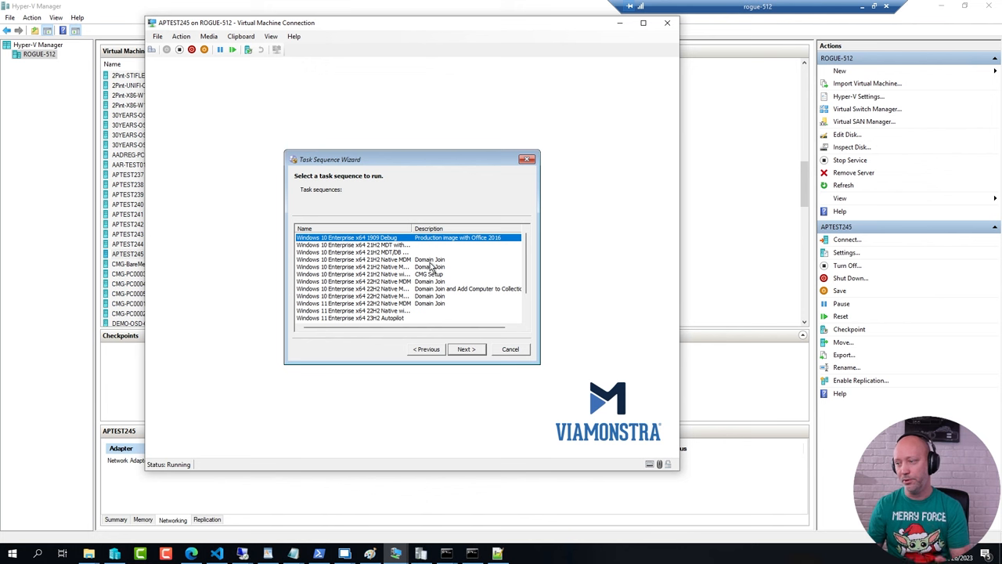
pyautogui.scroll(-3)
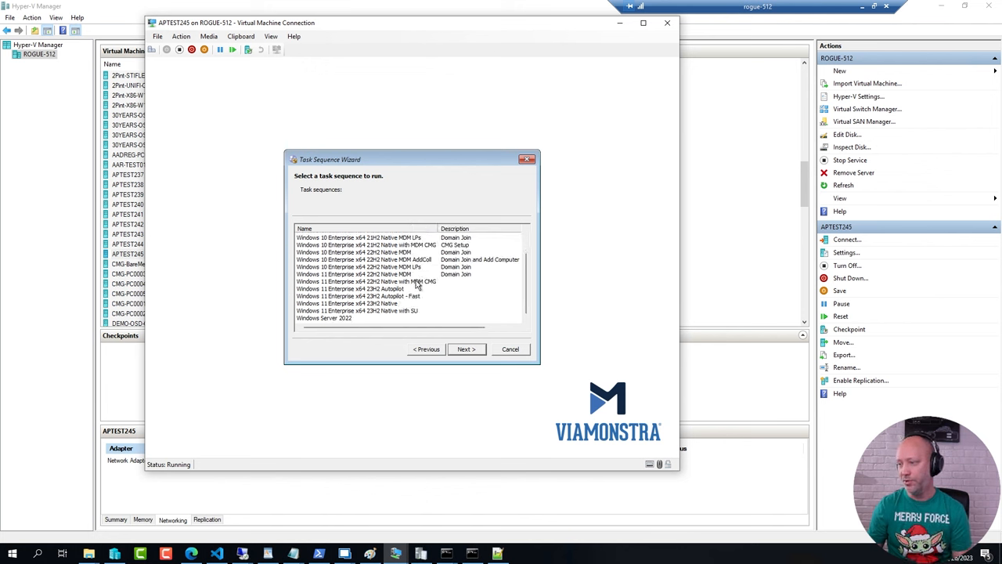
pyautogui.click(359, 295)
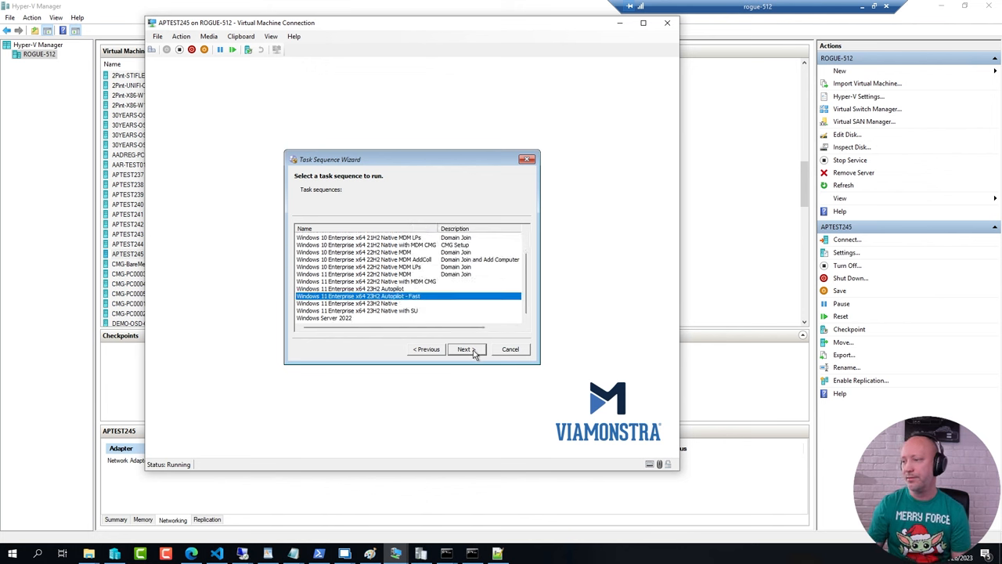
pyautogui.click(464, 348)
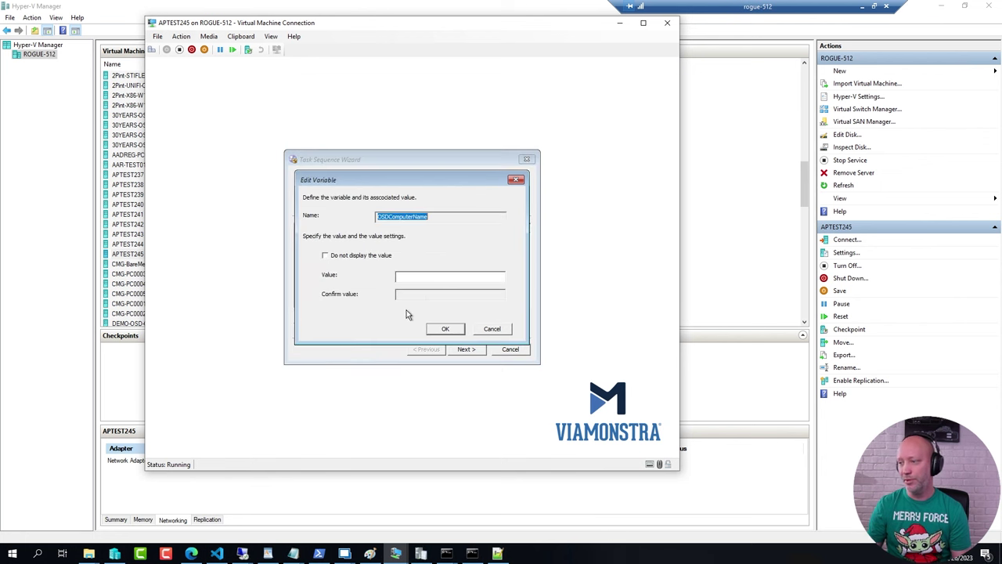
# Step: Set OSDComputerName to APTEST245 and start the Autopilot - Fast task sequence
pyautogui.write('AP')
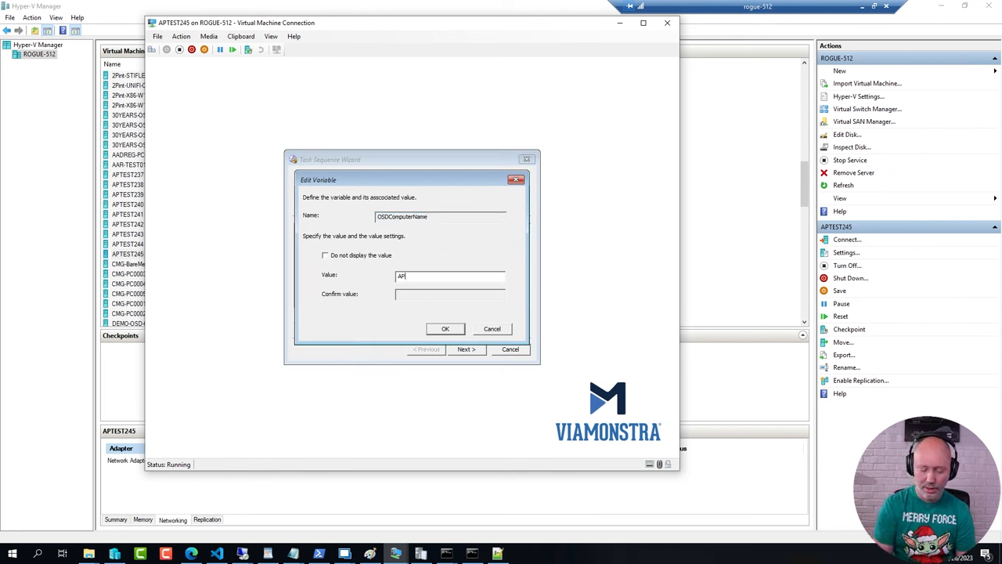
pyautogui.write('TEST')
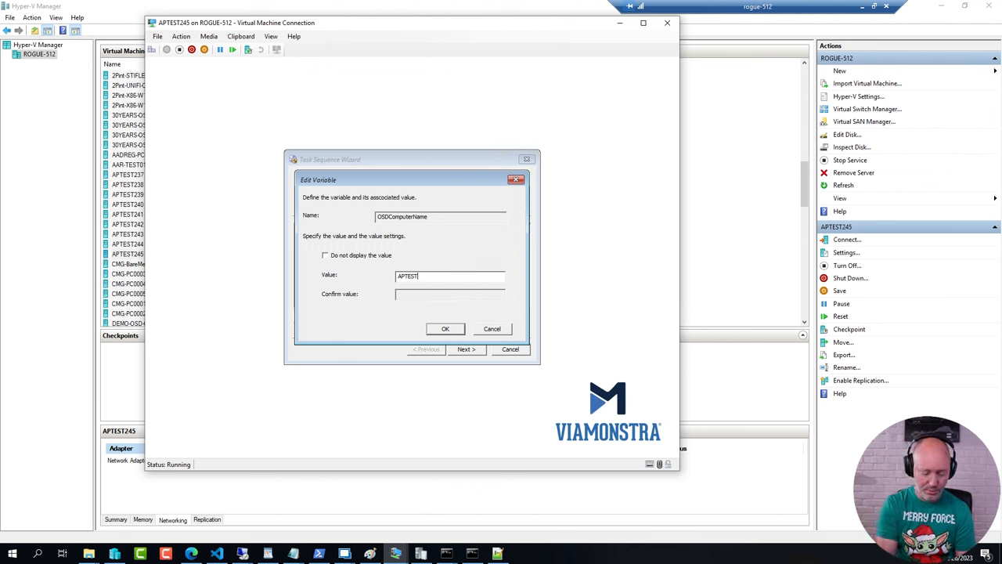
pyautogui.write('245')
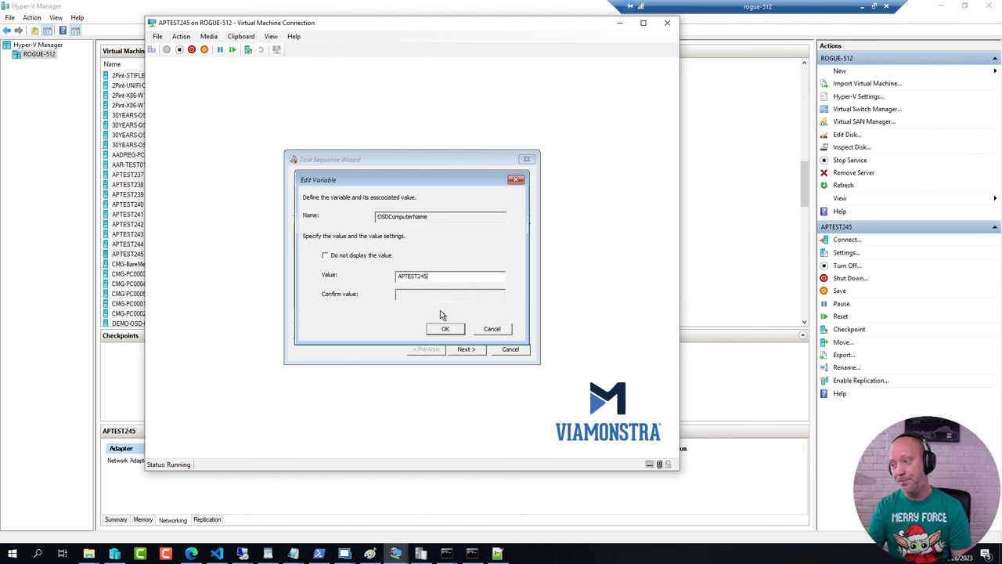
pyautogui.click(446, 328)
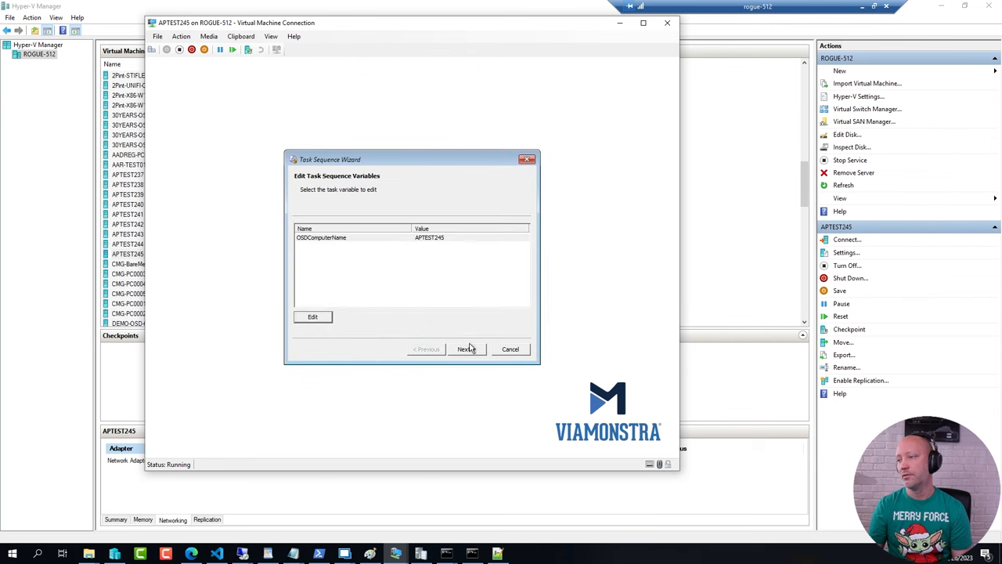
pyautogui.click(465, 348)
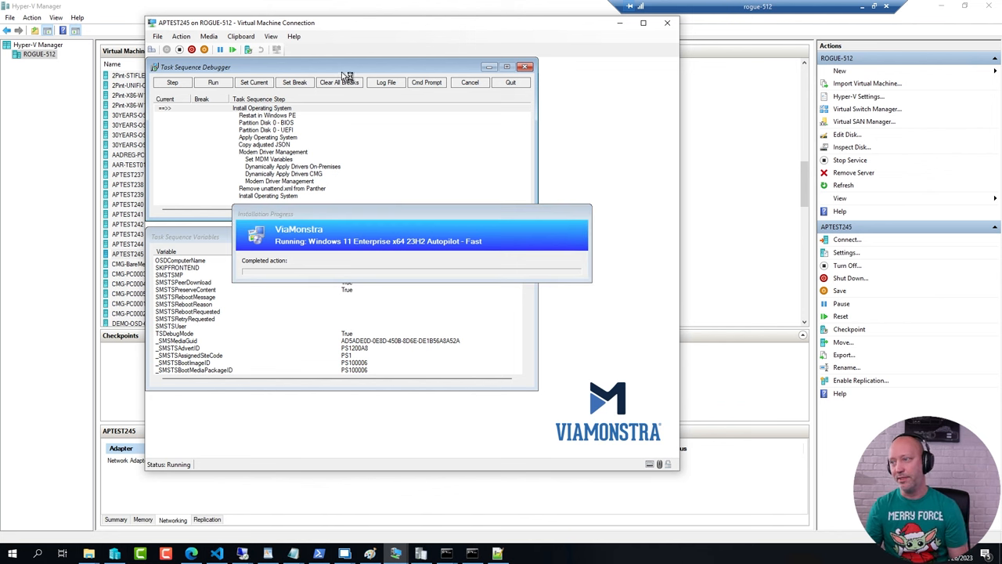
pyautogui.moveTo(510, 85)
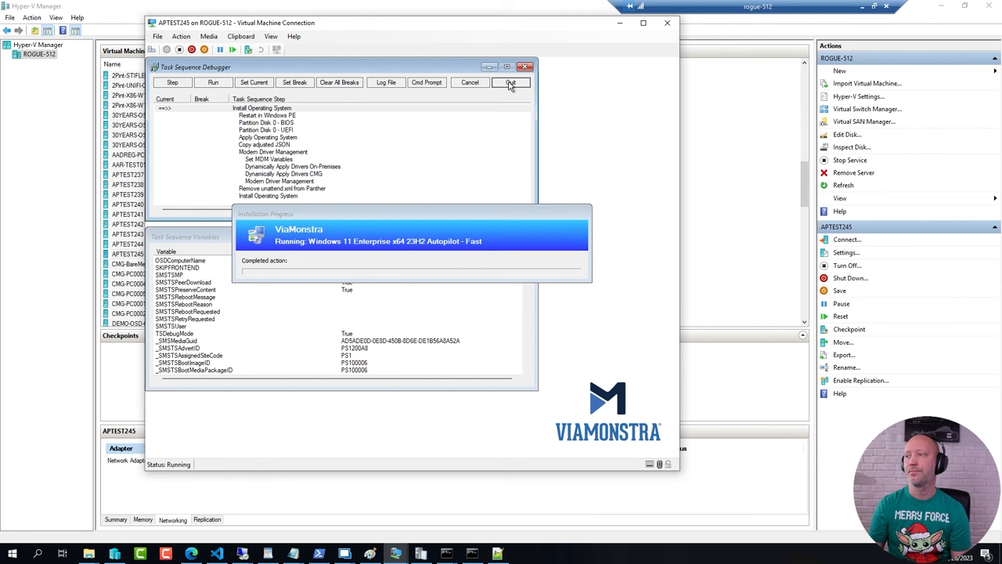
# Step: Quit the Task Sequence Debugger and focus the VM's administrator command prompt
pyautogui.click(509, 82)
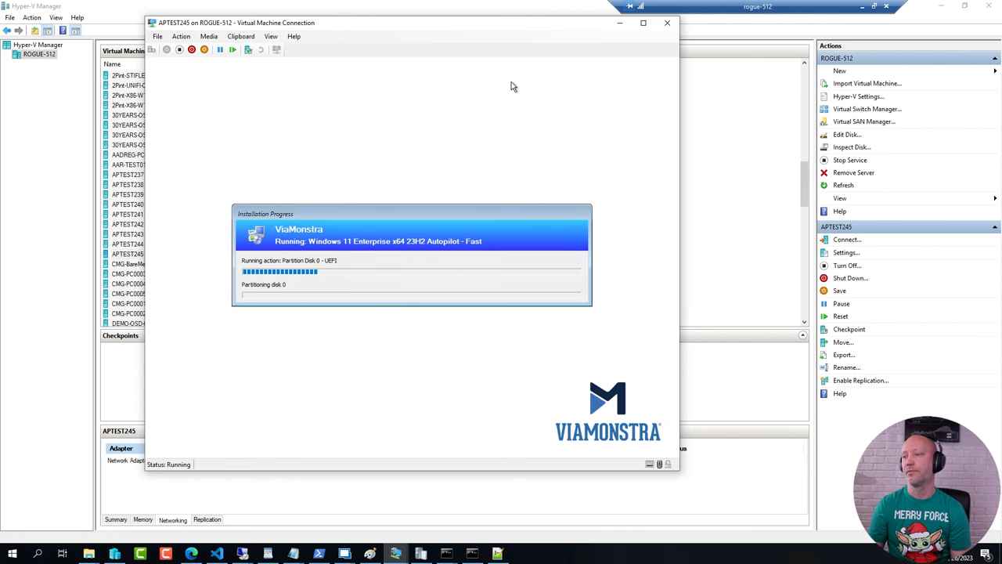
pyautogui.moveTo(459, 221)
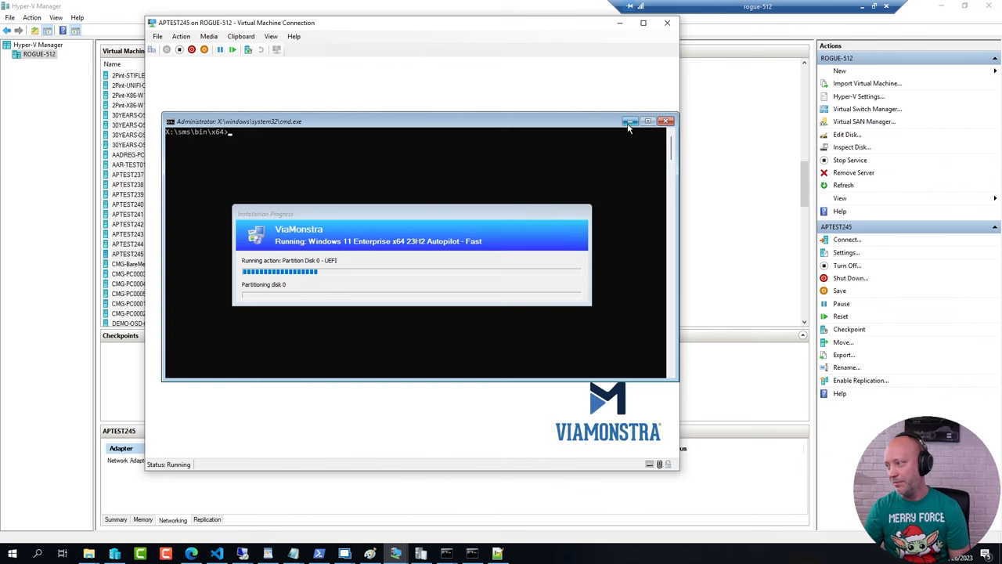
pyautogui.click(630, 120)
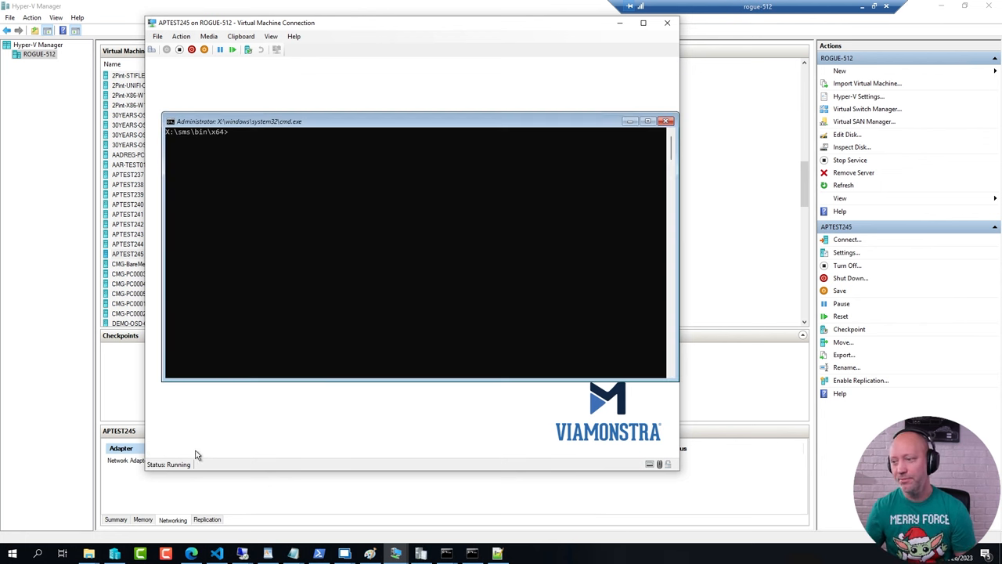
pyautogui.moveTo(423, 370)
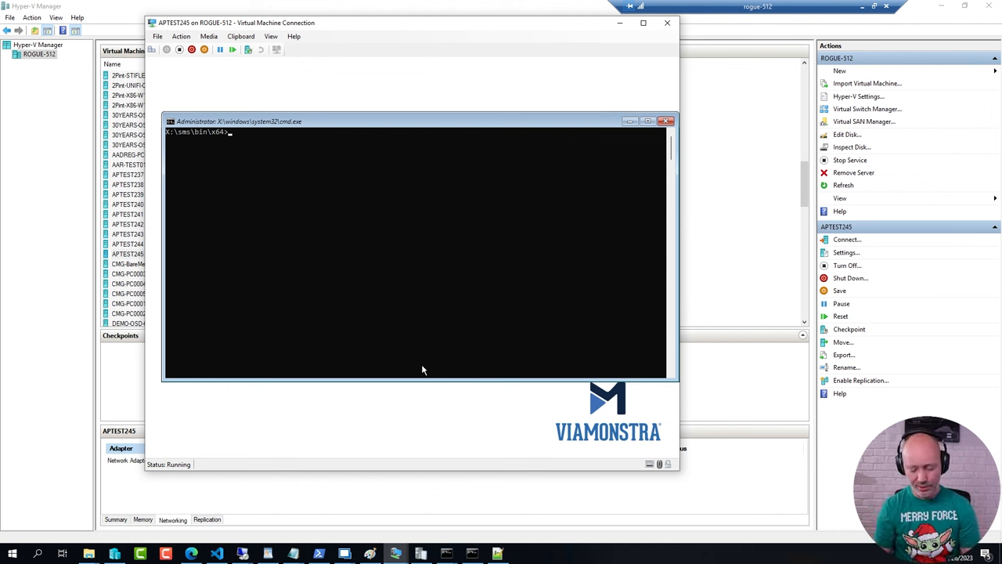
# Step: Open C:\Windows\Provisioning\Autopilot\AutoPilotConfigurationFile.json in Notepad to check device name APTEST245
pyautogui.write('c:')
pyautogui.write('notepad')
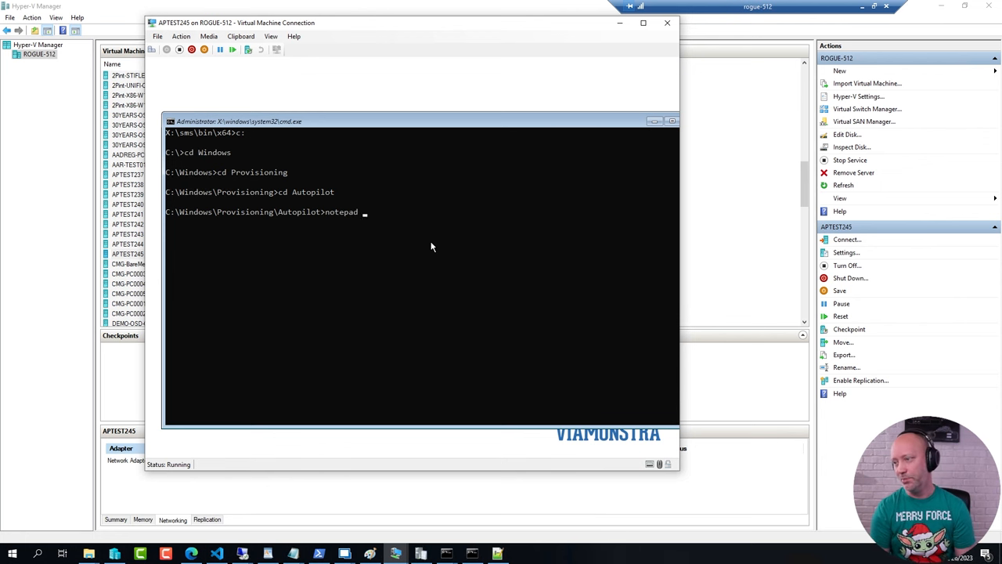
pyautogui.press('Return')
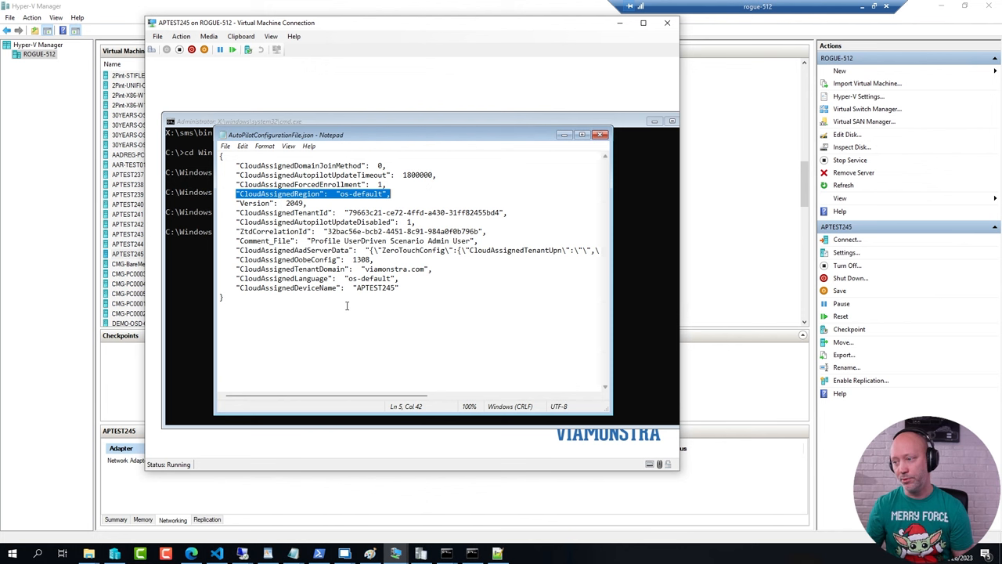
pyautogui.moveTo(405, 313)
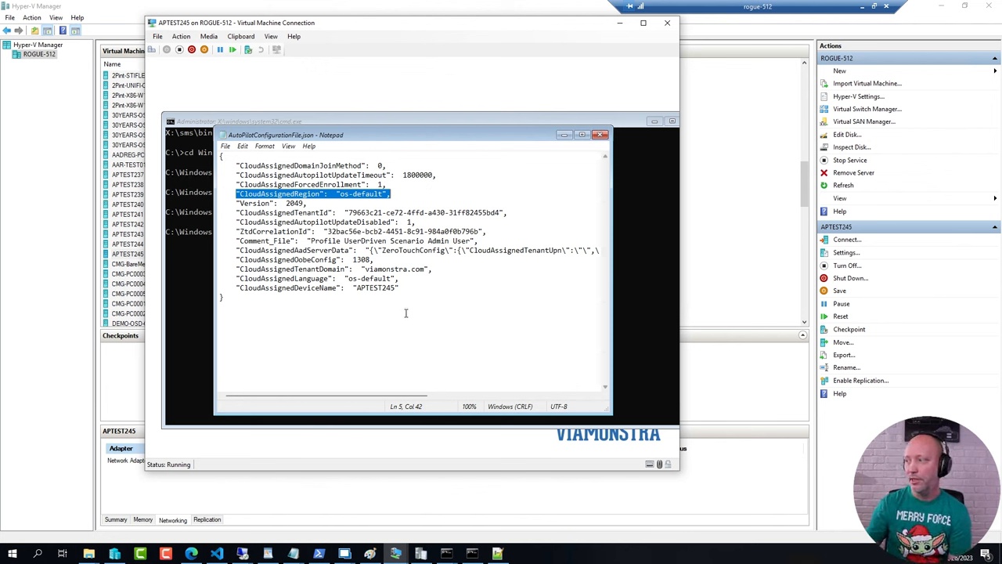
pyautogui.click(600, 135)
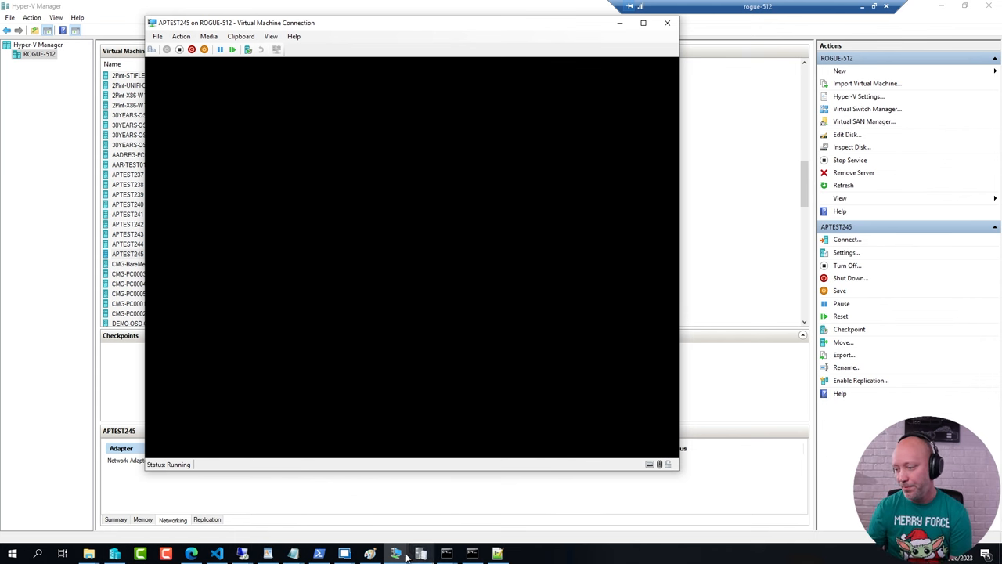
pyautogui.moveTo(396, 553)
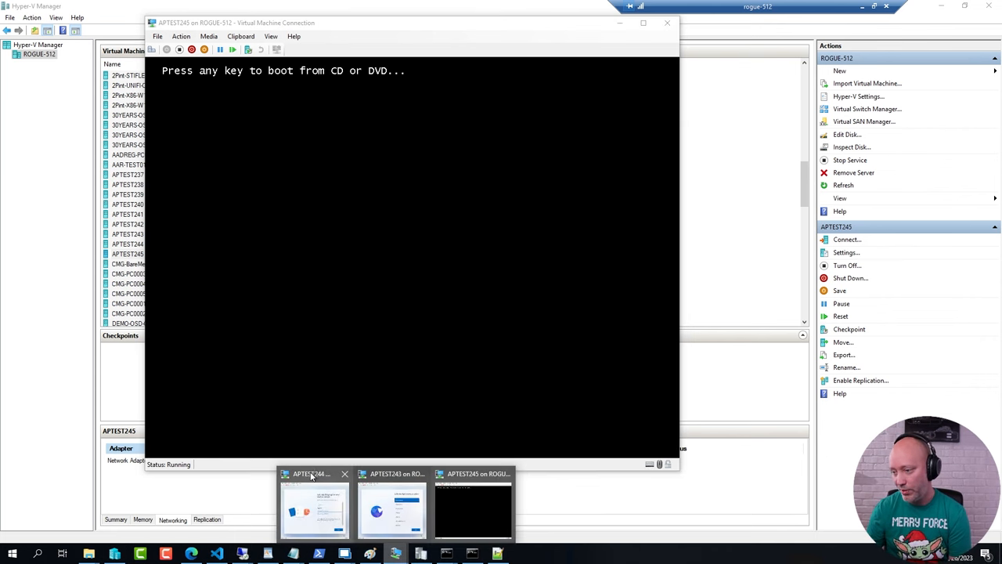
# Step: Switch to the APTEST244 VM console showing the work or school sign-in screen
pyautogui.click(313, 509)
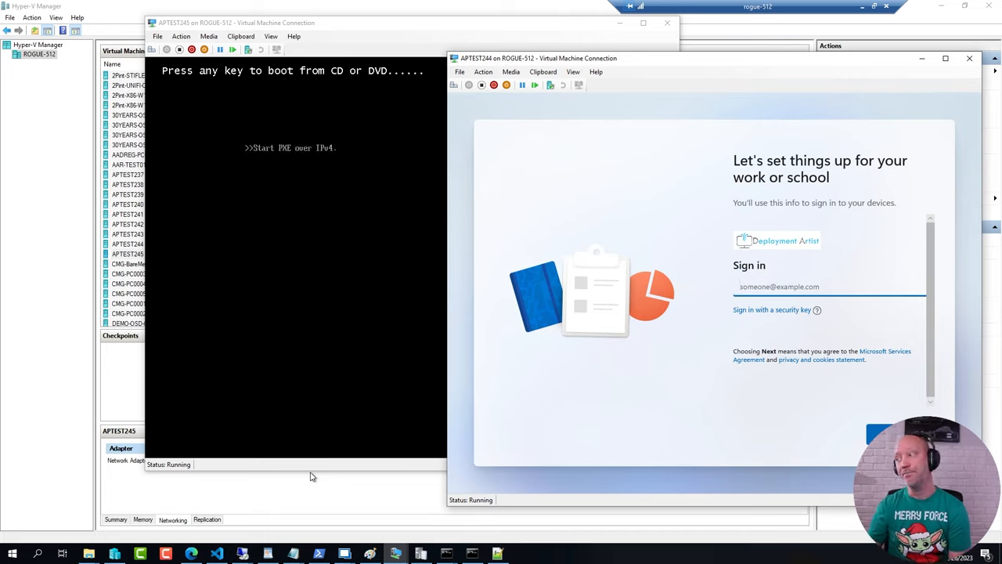